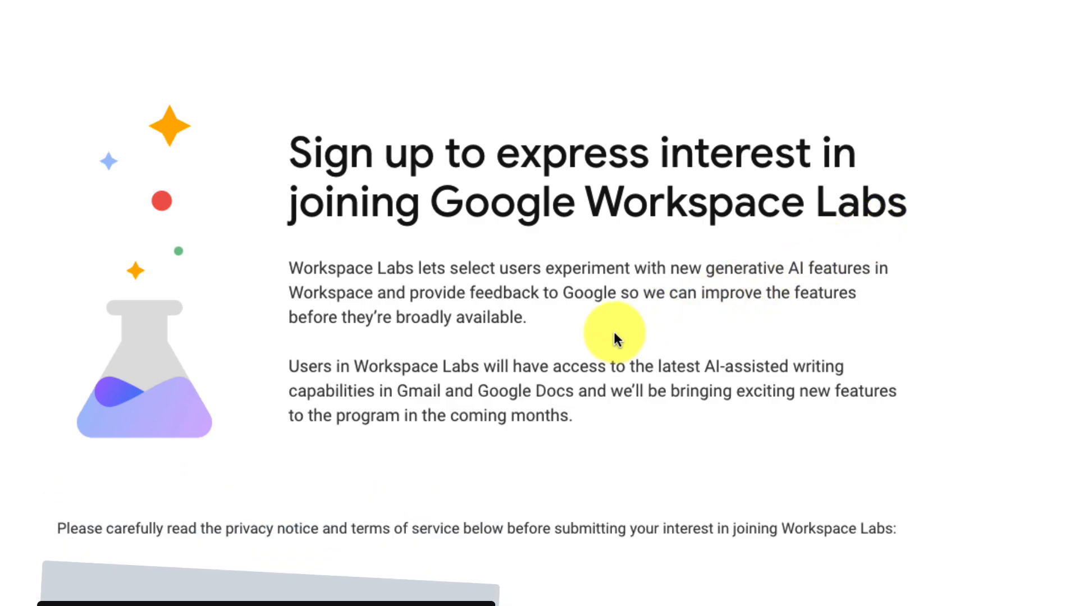
Step: Check the terms, contact and 18-or-older acknowledgements and submit the Workspace Labs sign-up
{"action": "scroll", "scroll_direction": "down", "scroll_amount": 3}
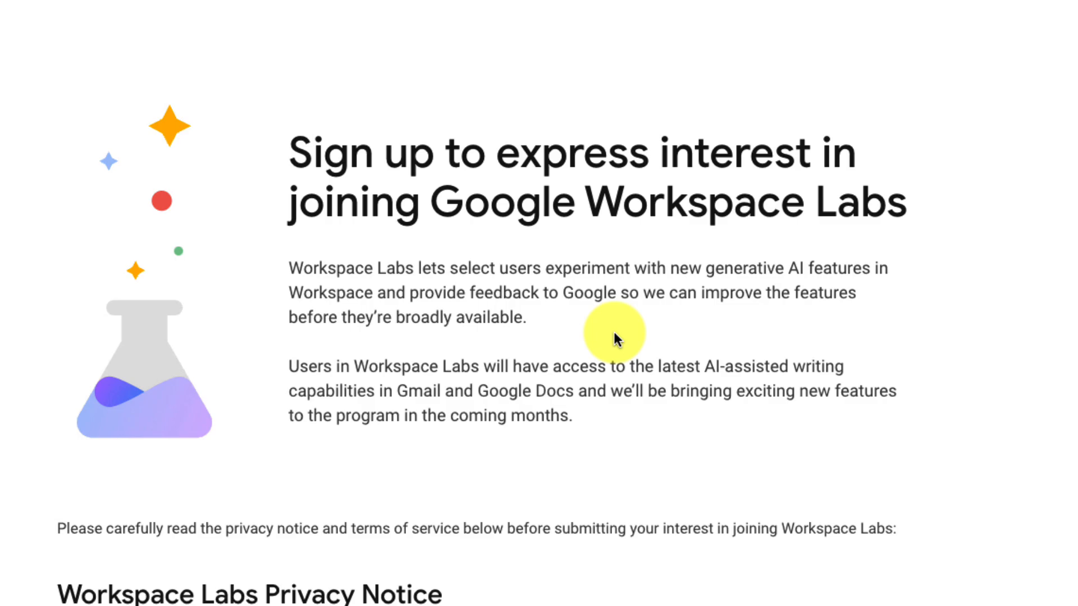
{"action": "mouse_move", "coordinate": [501, 508]}
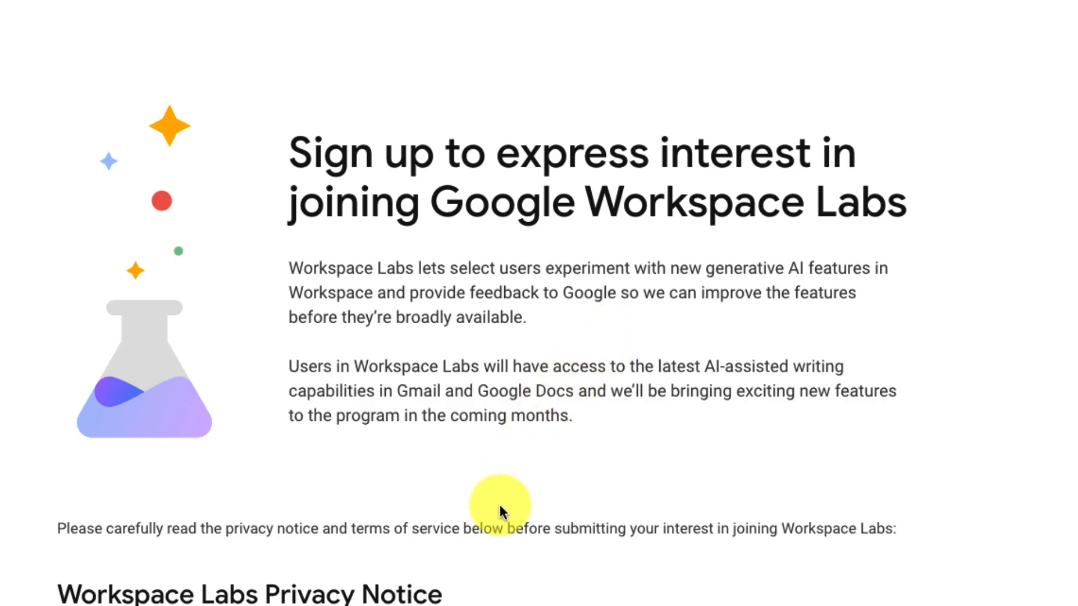
{"action": "scroll", "scroll_direction": "down", "scroll_amount": 3}
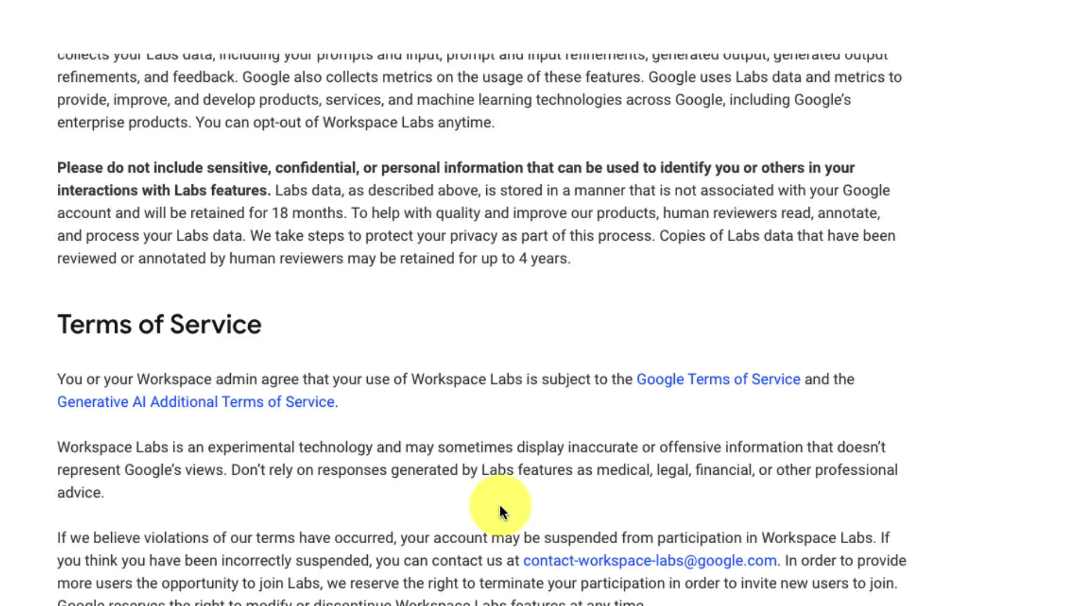
{"action": "scroll", "scroll_direction": "down", "scroll_amount": 3}
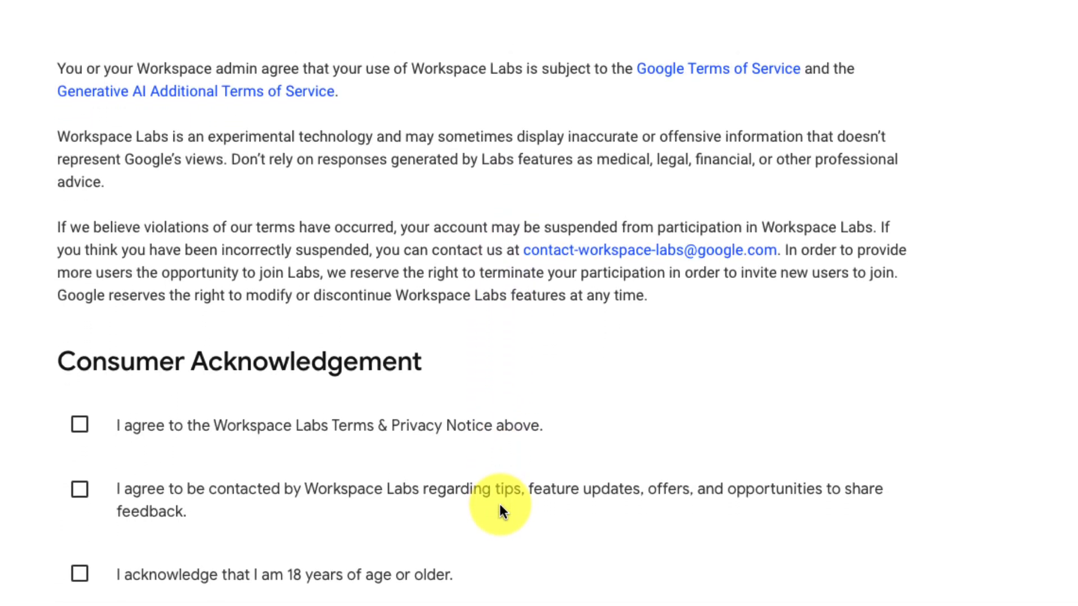
{"action": "scroll", "scroll_direction": "down", "scroll_amount": 3}
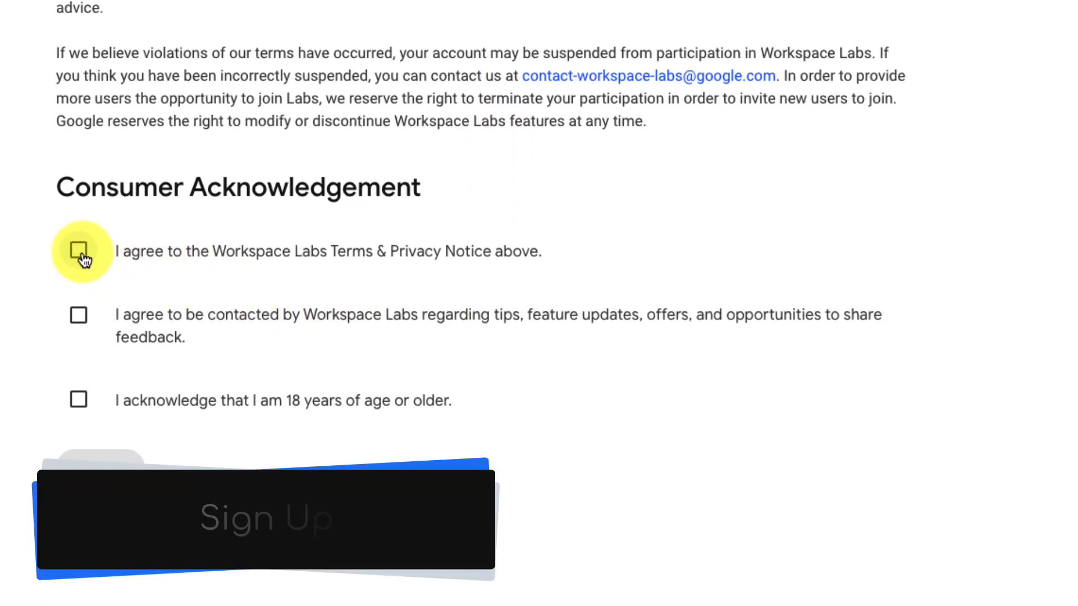
{"action": "left_click", "coordinate": [78, 250]}
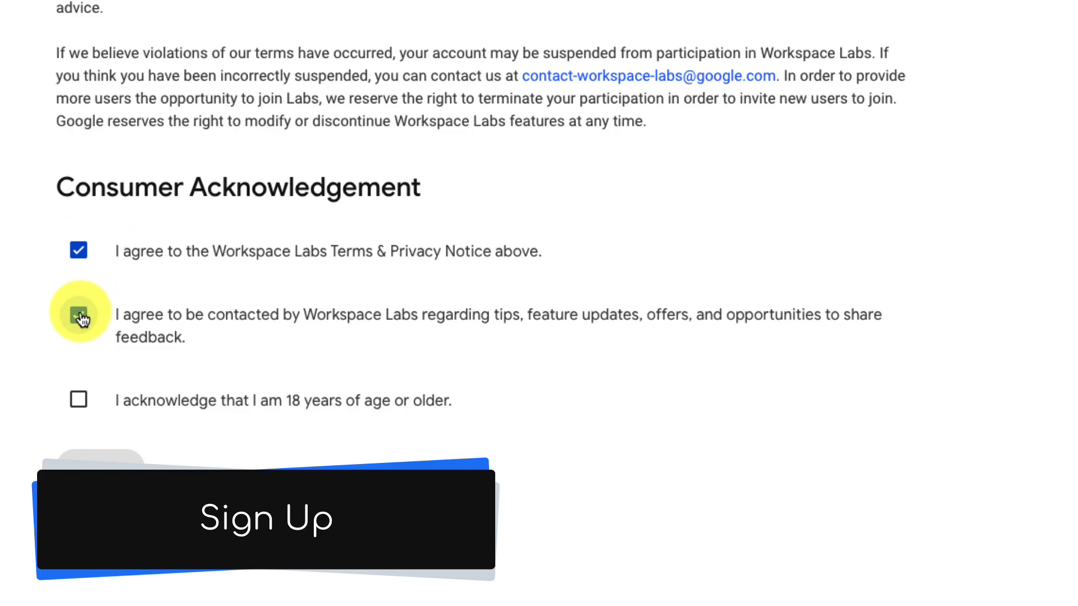
{"action": "left_click", "coordinate": [78, 315]}
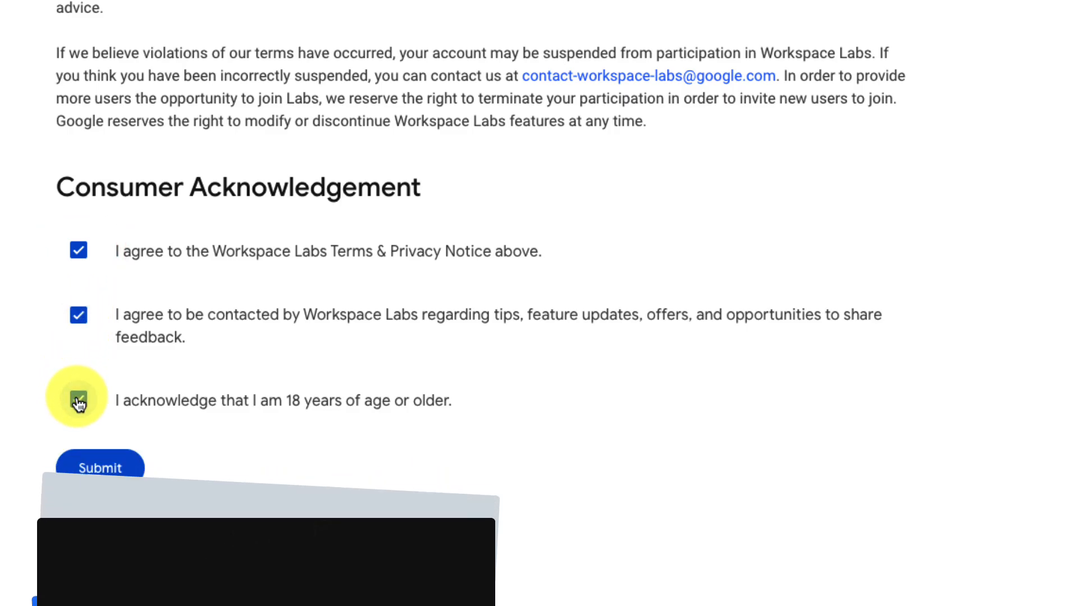
{"action": "left_click", "coordinate": [77, 400]}
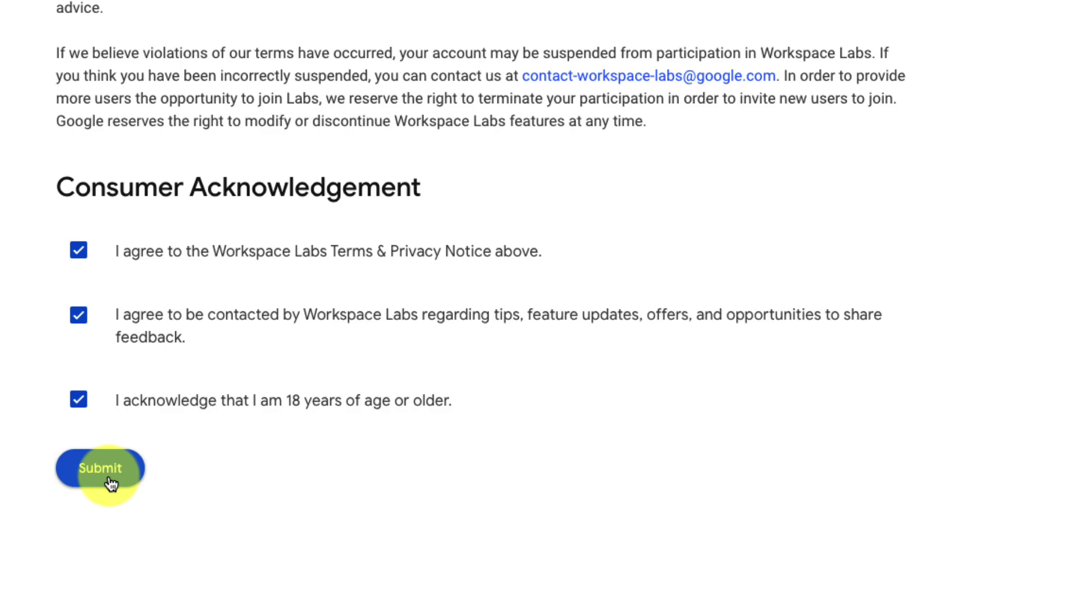
{"action": "left_click", "coordinate": [100, 468]}
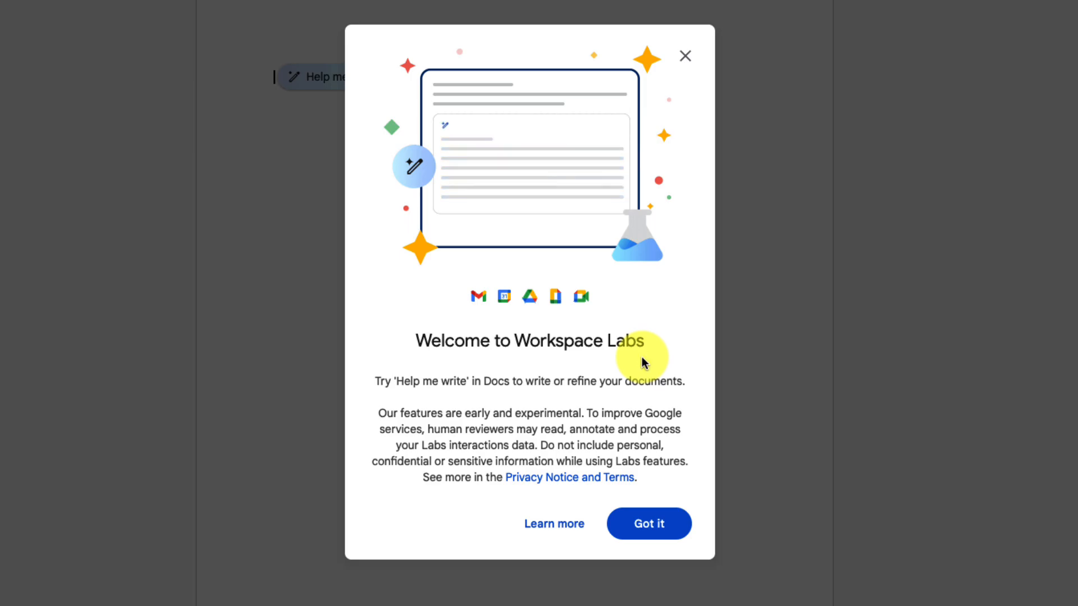
{"action": "mouse_move", "coordinate": [648, 524]}
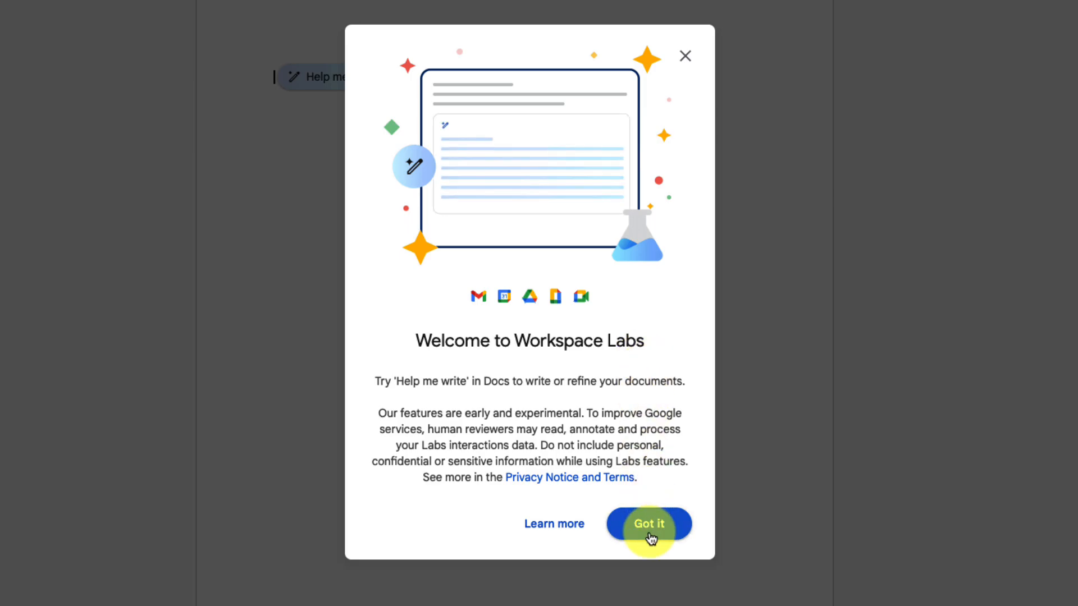
Step: Dismiss the Welcome to Workspace Labs notice with Got it
{"action": "left_click", "coordinate": [648, 524]}
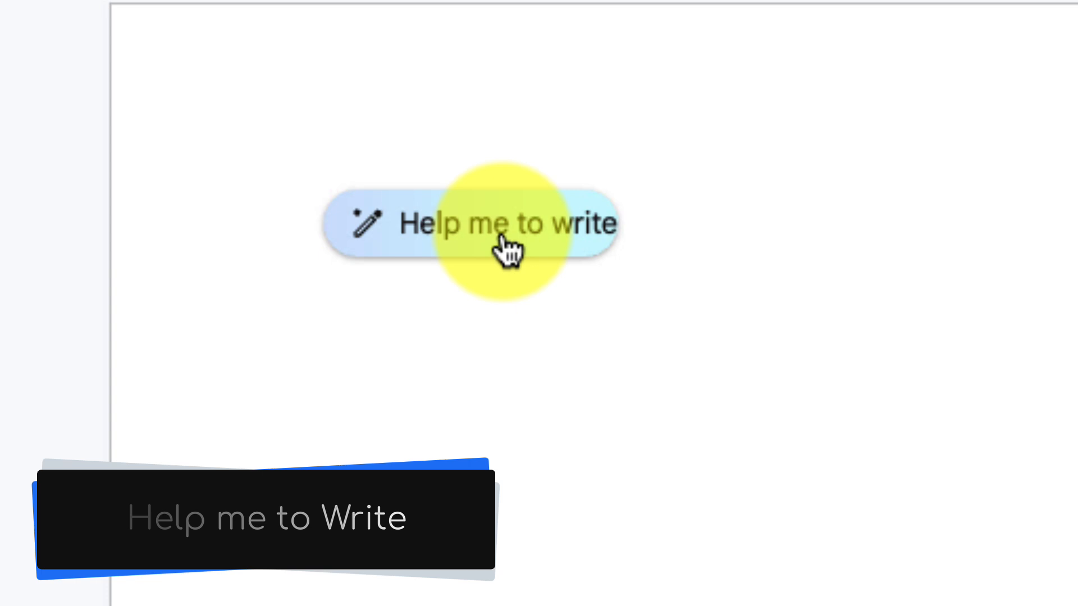
Step: Request via Help me write an email thanking the team for the wonderful birthday party and gifts, and create it
{"action": "left_click", "coordinate": [476, 223]}
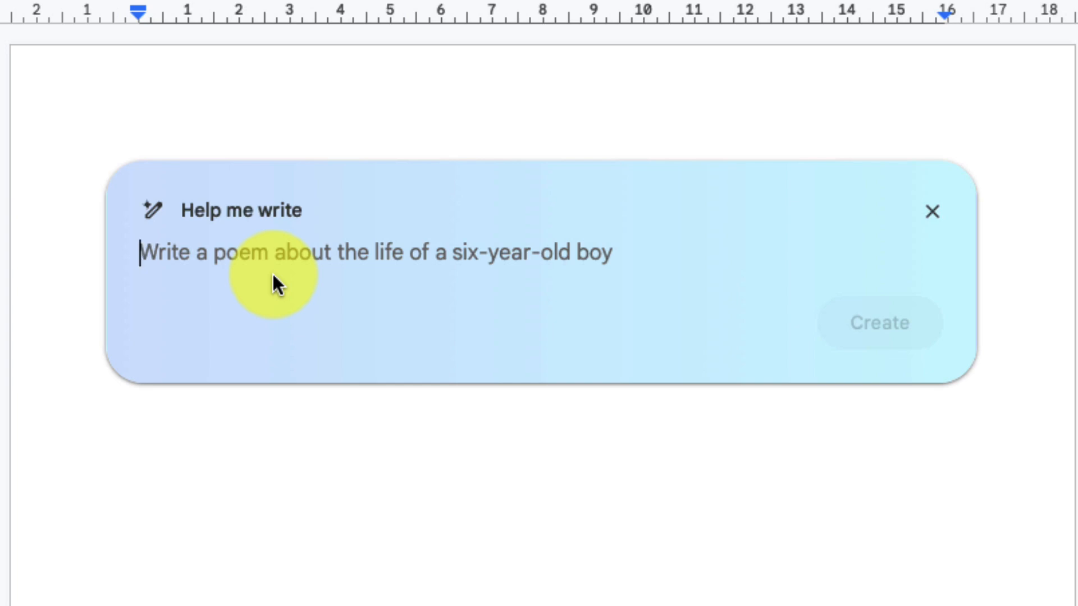
{"action": "type", "text": "Description of a new line of organic cotton teddy bears"}
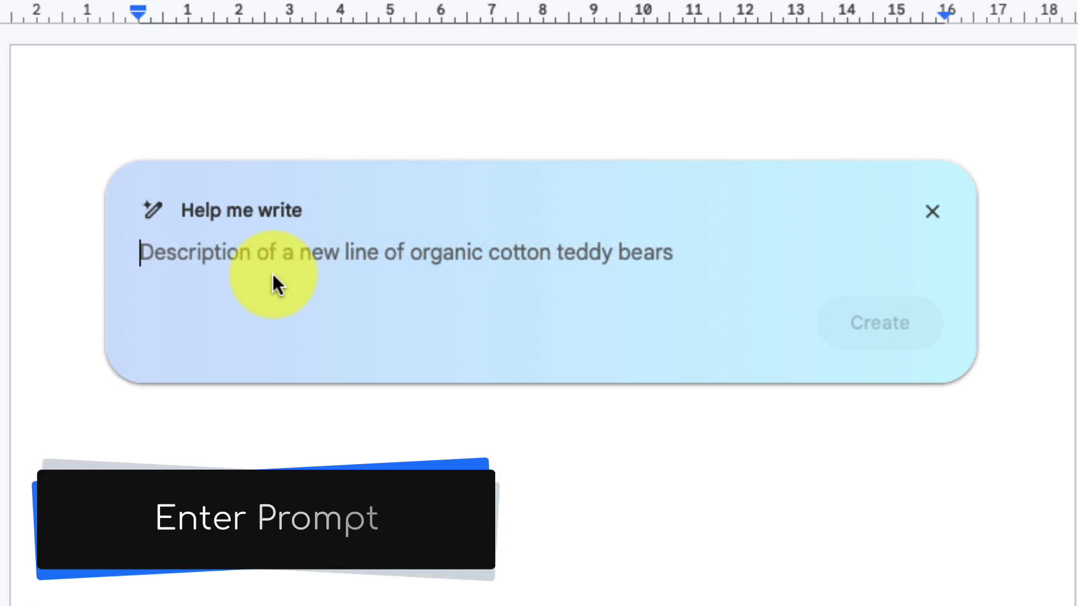
{"action": "type", "text": "an email to my"}
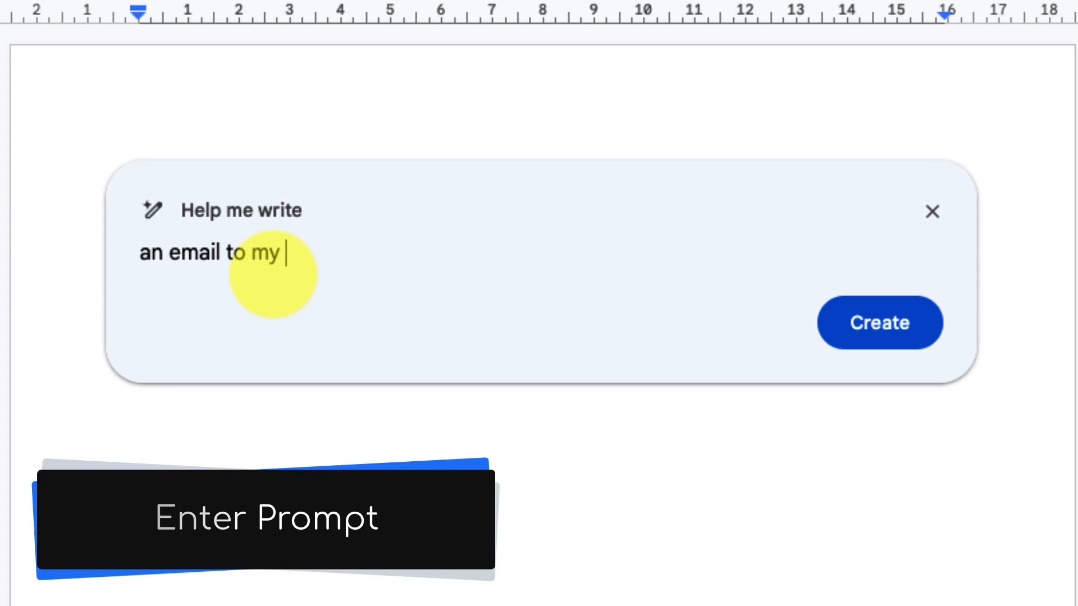
{"action": "type", "text": "team thanking them for the wonder"}
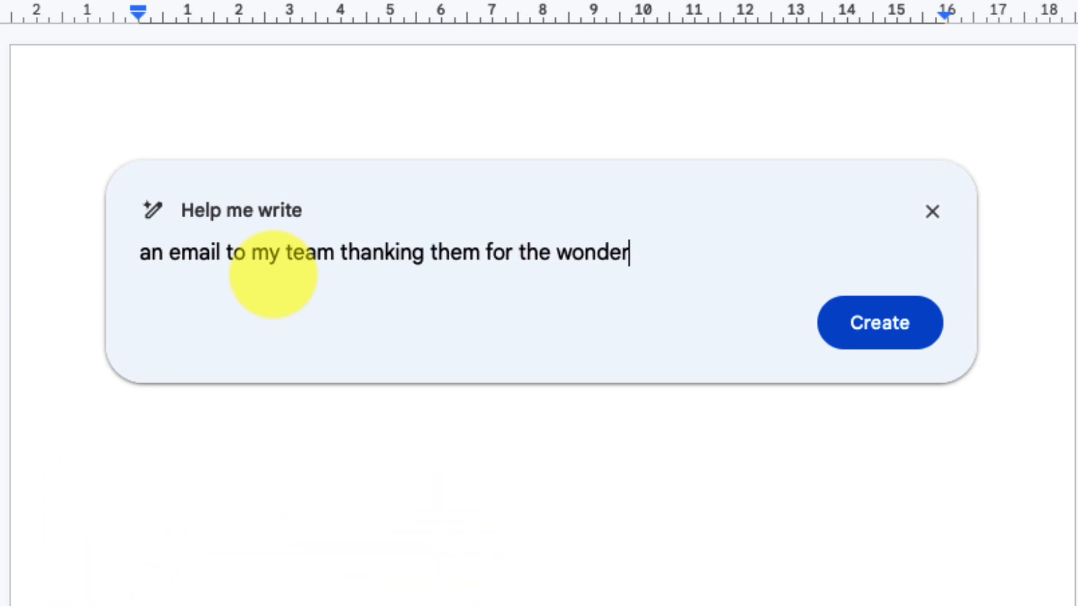
{"action": "type", "text": "ful birthday party they threw fo"}
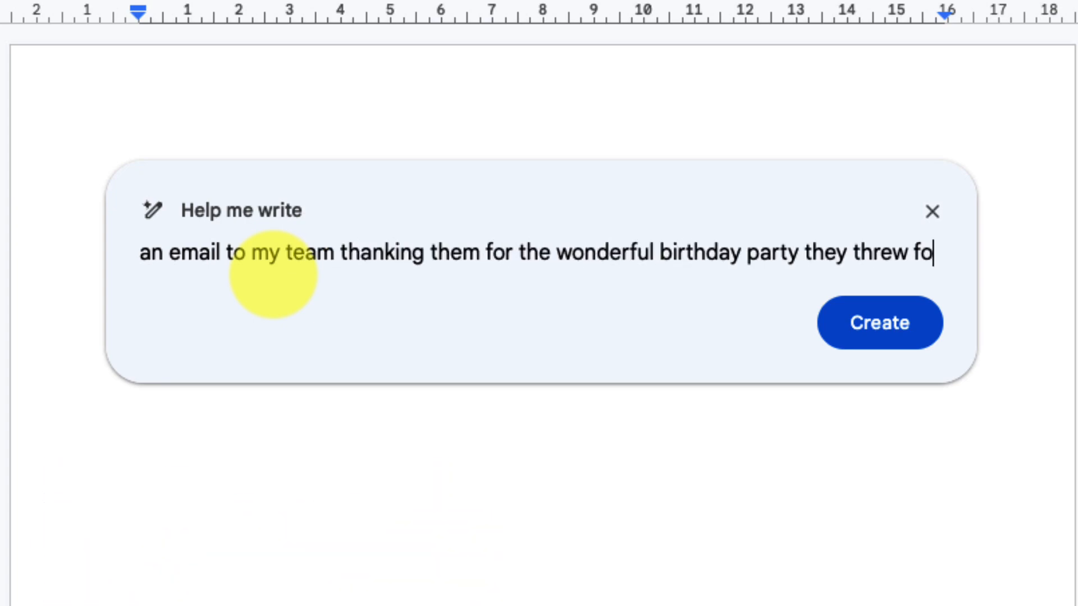
{"action": "type", "text": "r me and the won"}
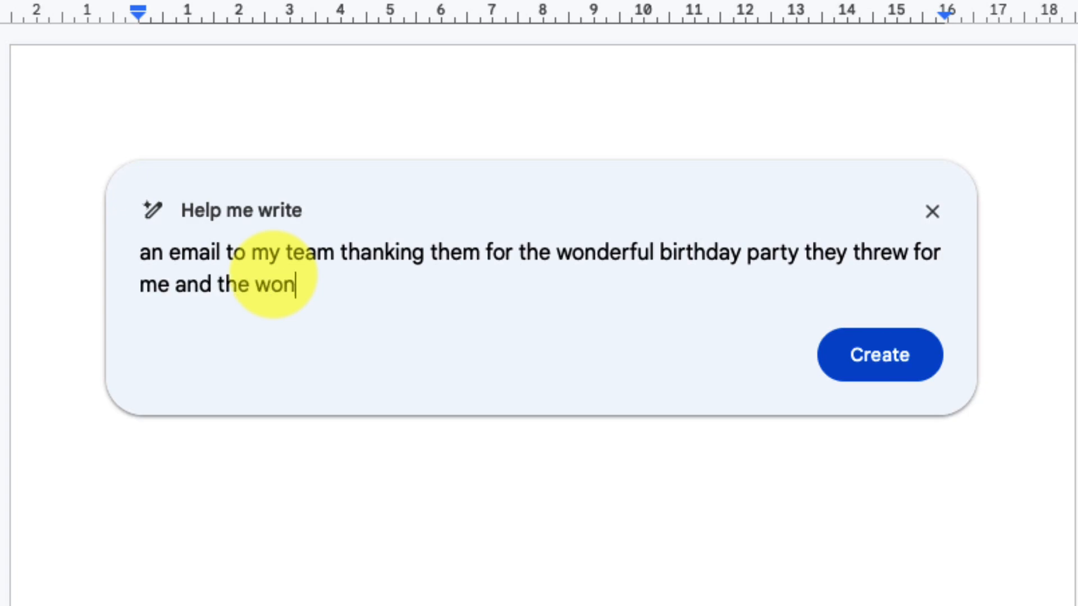
{"action": "type", "text": "derful gifts they got me"}
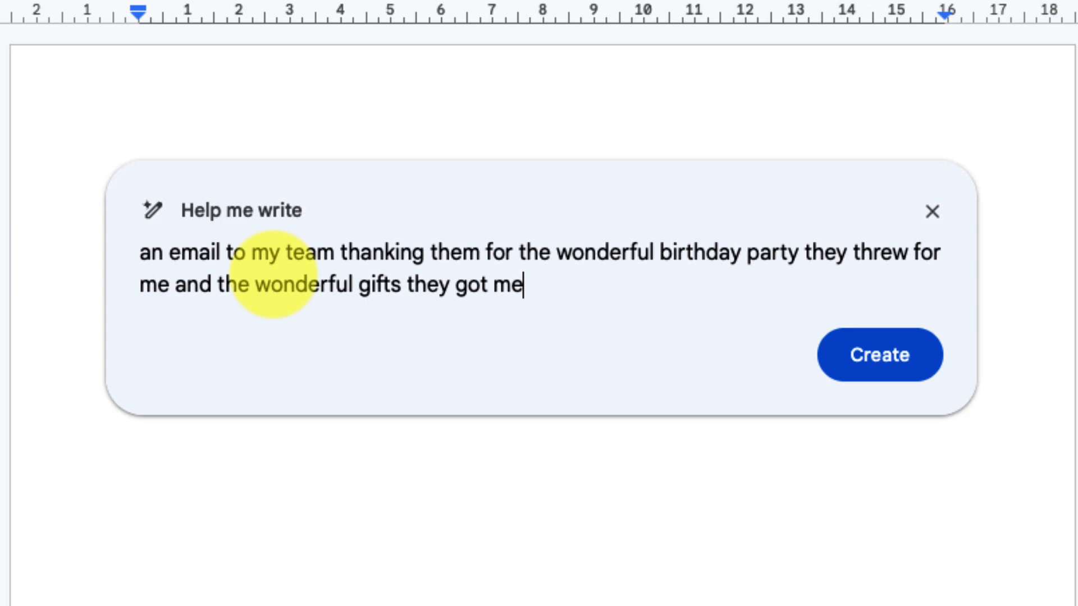
{"action": "left_click", "coordinate": [879, 355]}
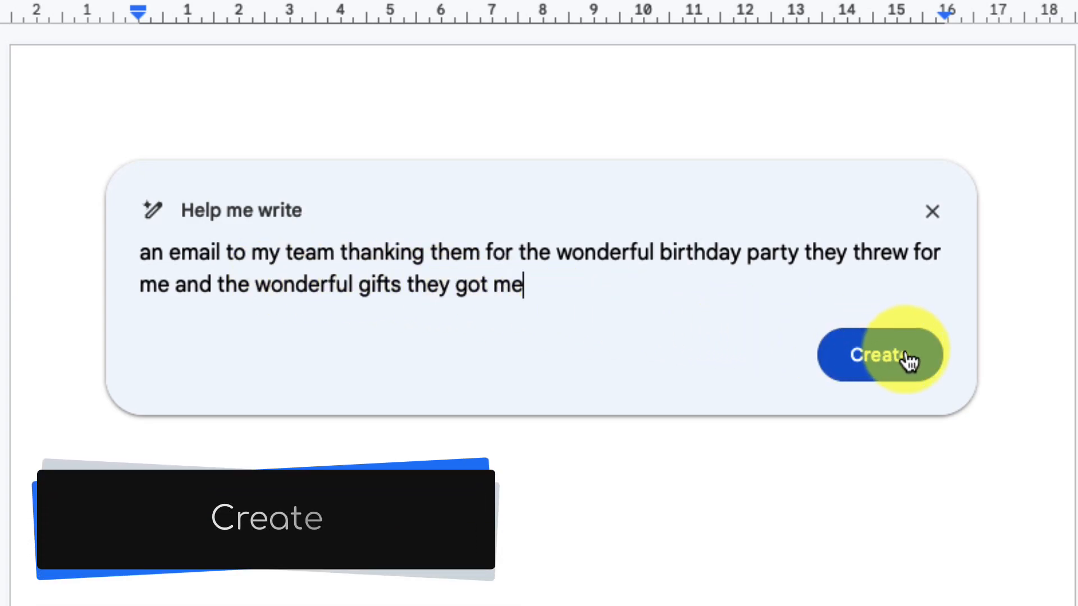
Step: Let Help me write generate the thank-you email draft and review it
{"action": "left_click", "coordinate": [882, 355]}
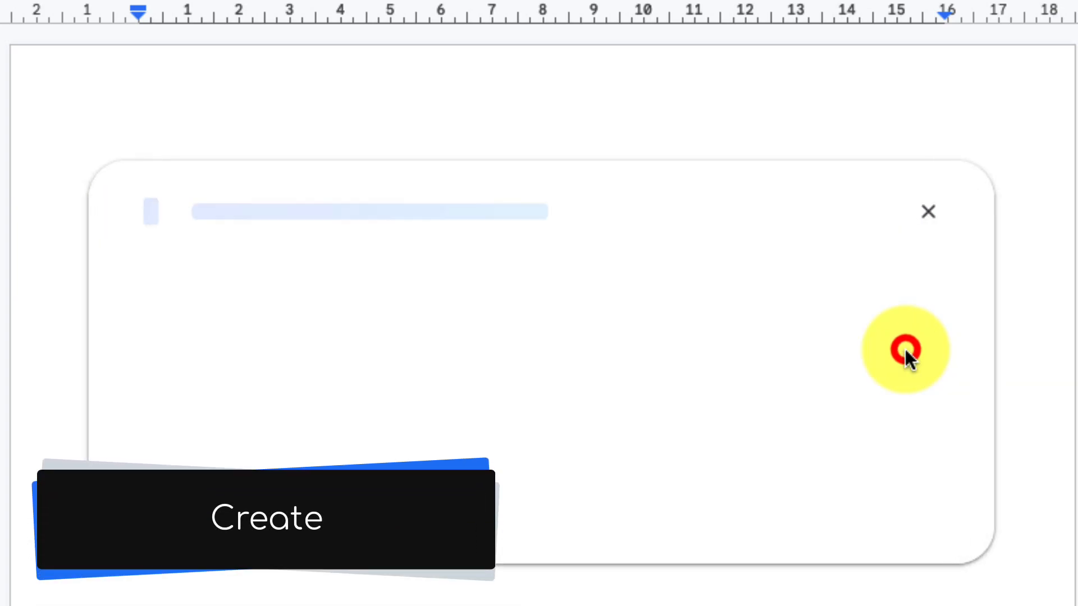
{"action": "left_click", "coordinate": [906, 349]}
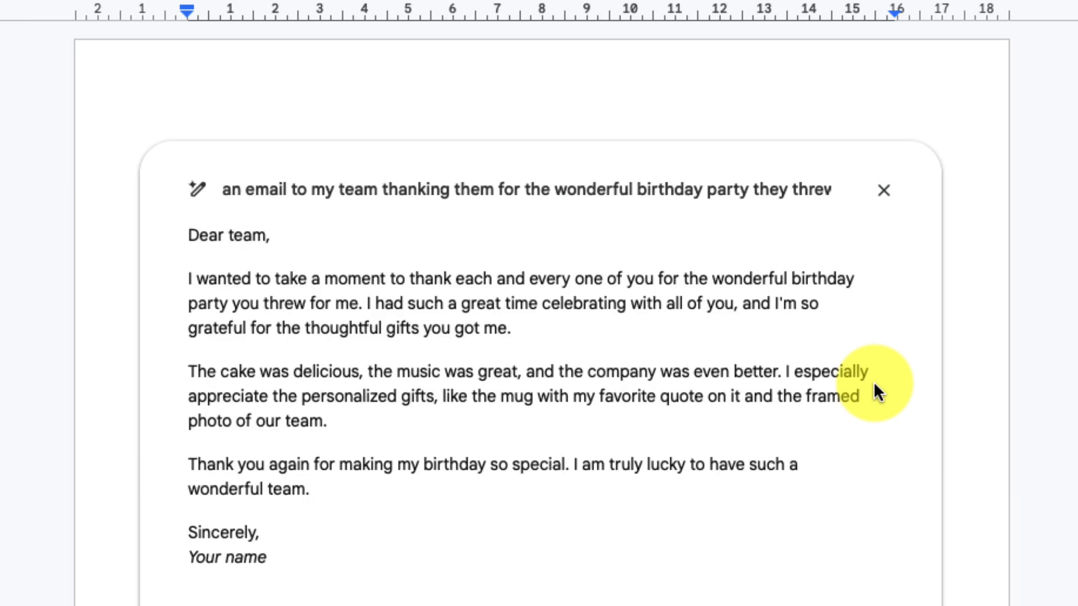
{"action": "mouse_move", "coordinate": [454, 447]}
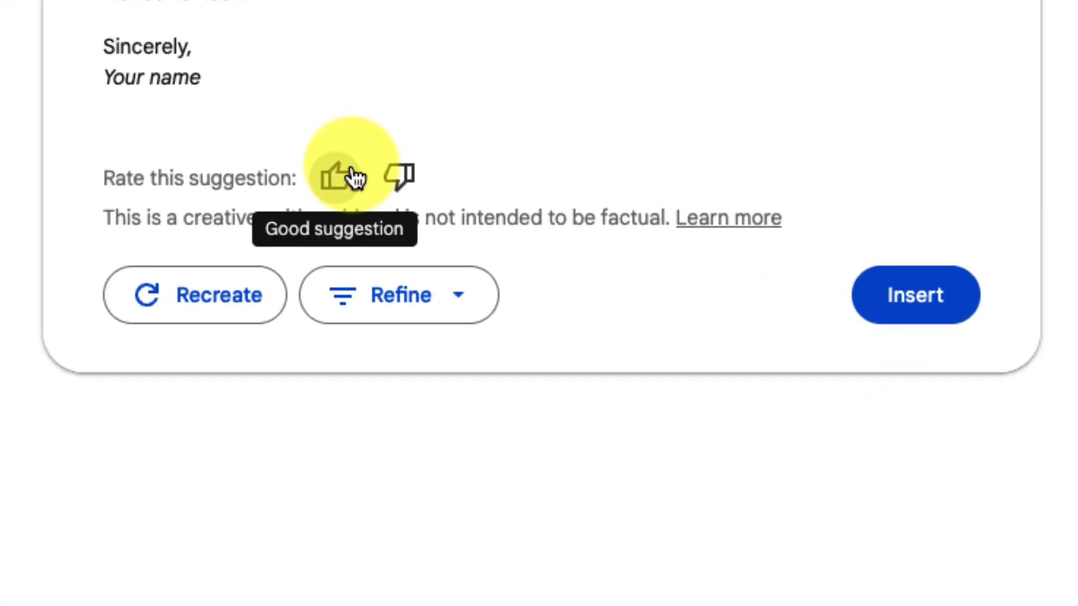
{"action": "mouse_move", "coordinate": [400, 178]}
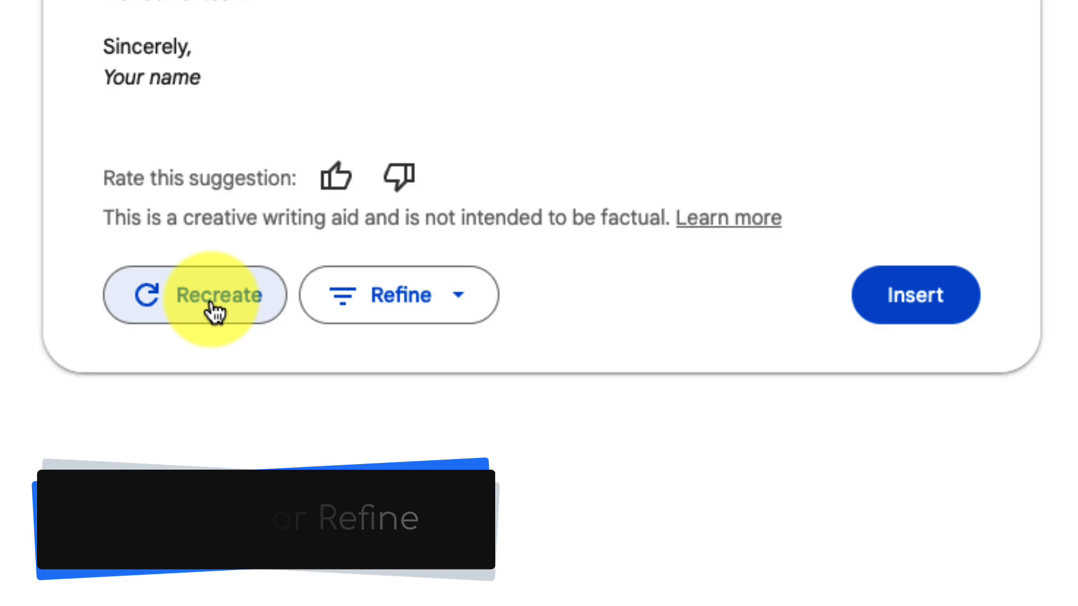
{"action": "mouse_move", "coordinate": [399, 296]}
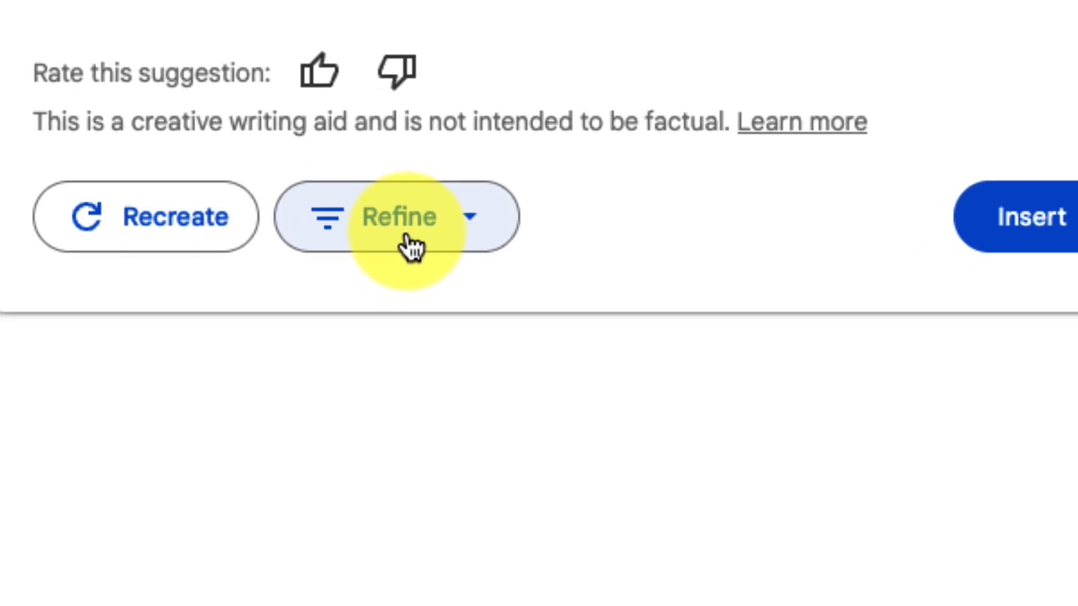
Step: Refine the generated thank-you email with the Shorten option
{"action": "left_click", "coordinate": [397, 217]}
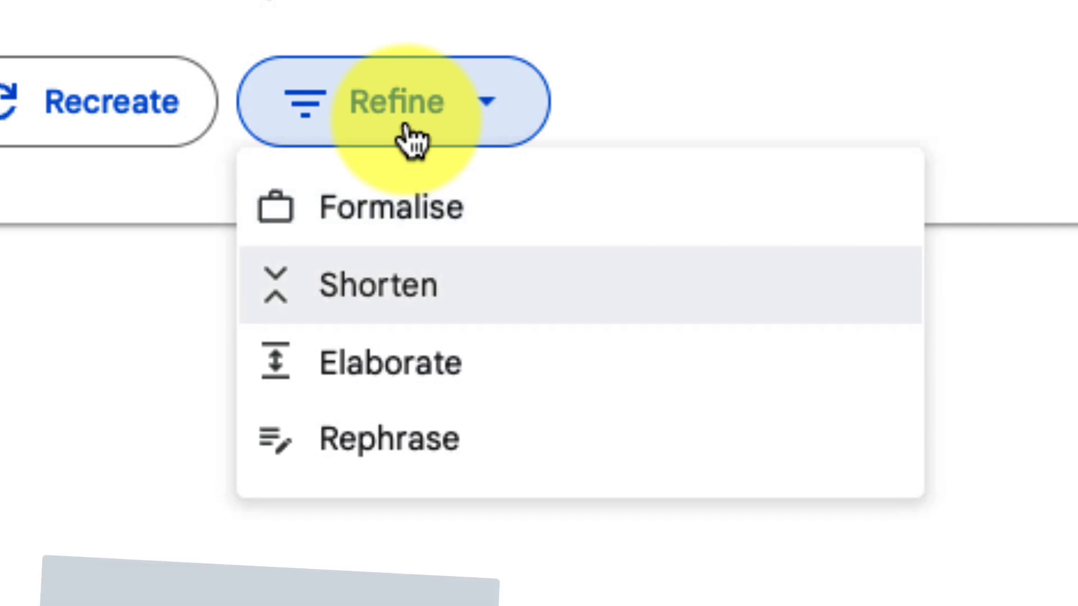
{"action": "mouse_move", "coordinate": [390, 363]}
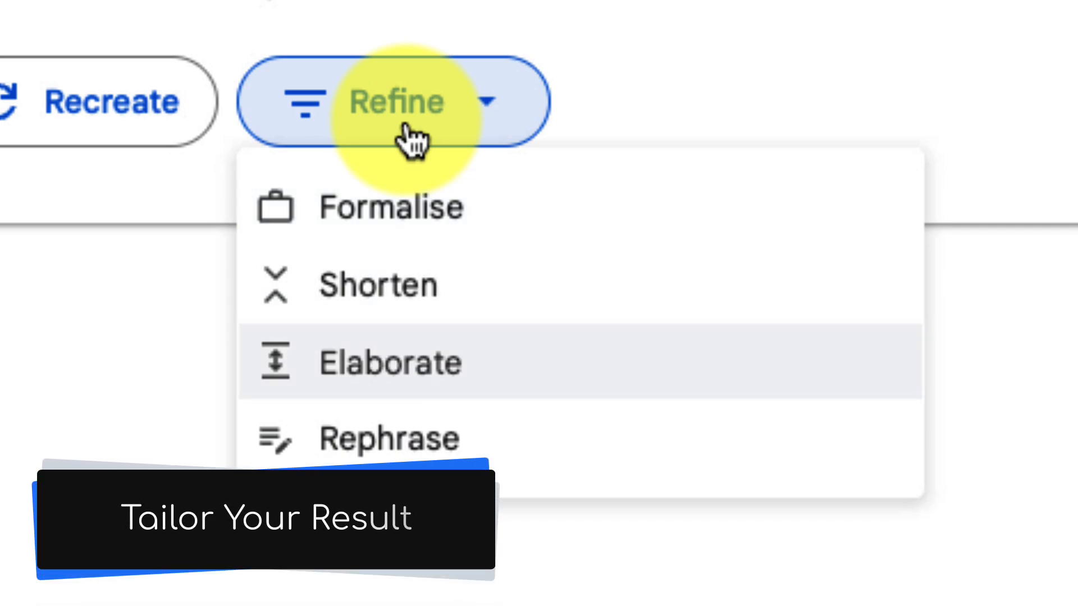
{"action": "mouse_move", "coordinate": [389, 439]}
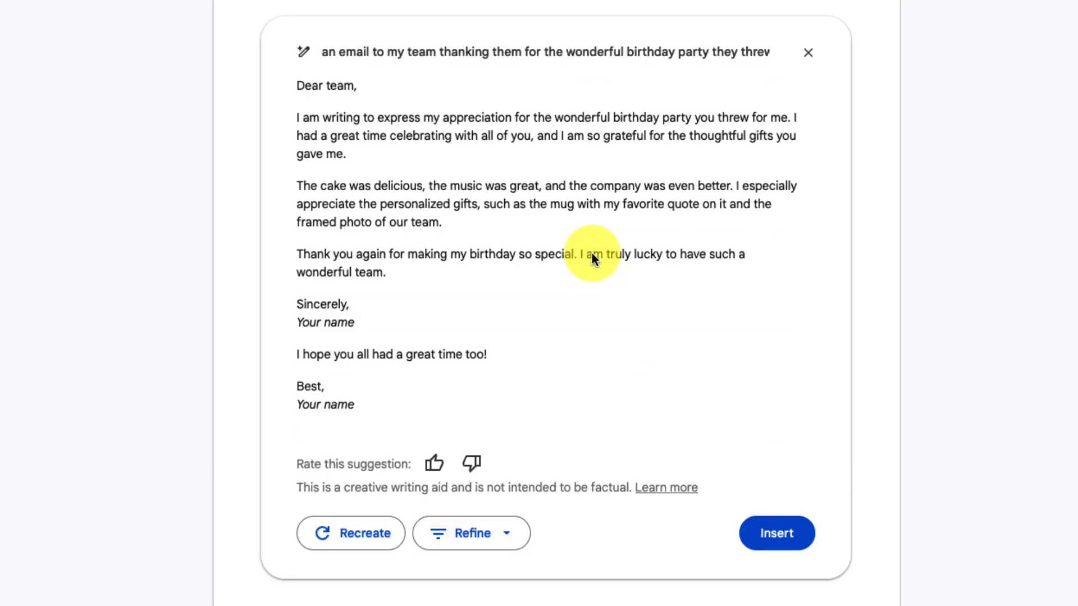
{"action": "mouse_move", "coordinate": [512, 514]}
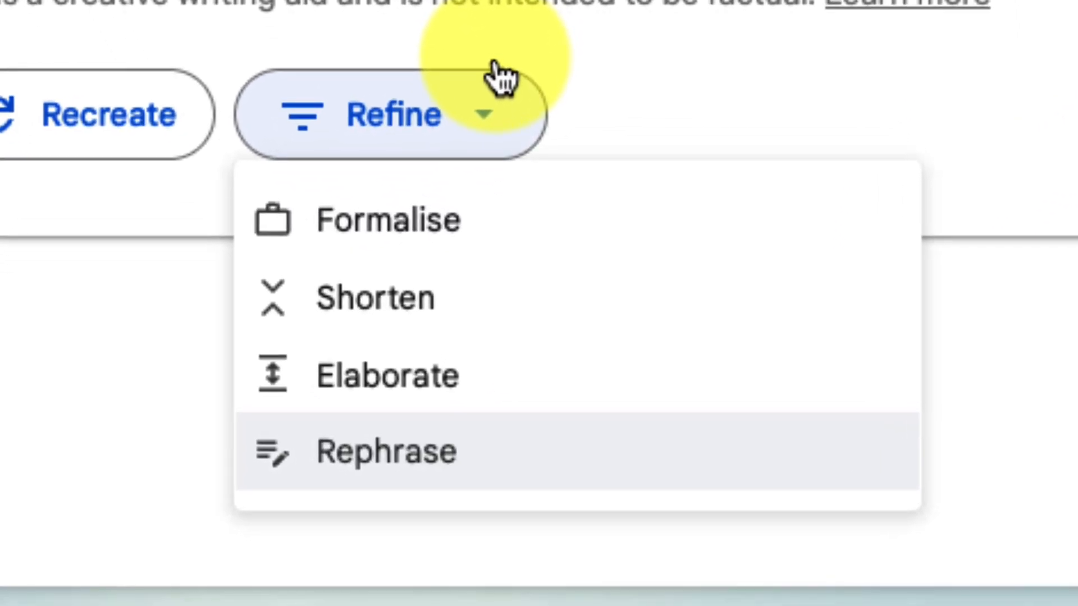
{"action": "mouse_move", "coordinate": [474, 299]}
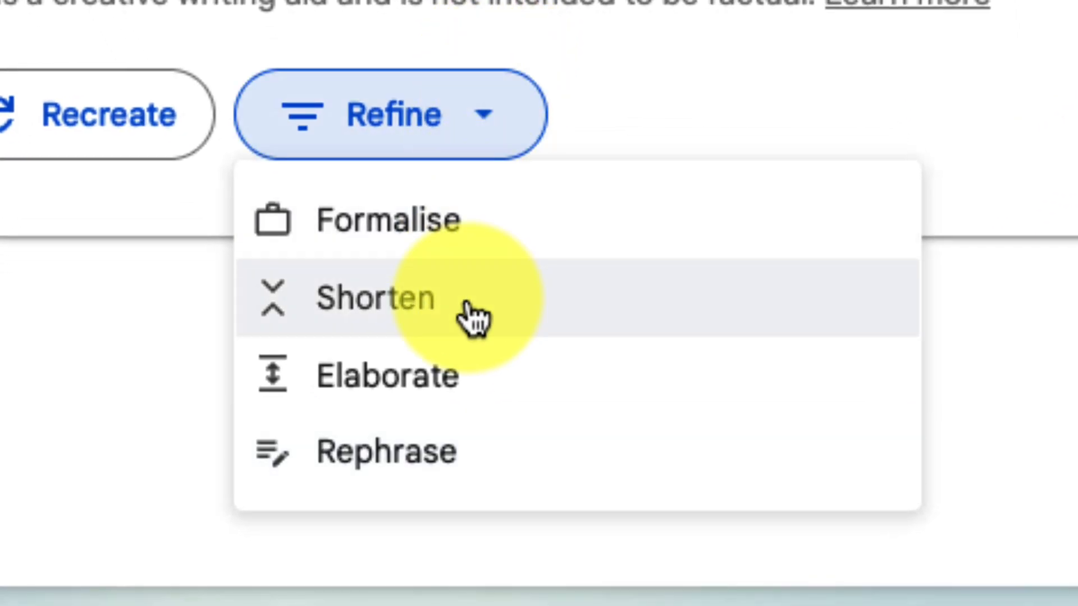
{"action": "left_click", "coordinate": [375, 299]}
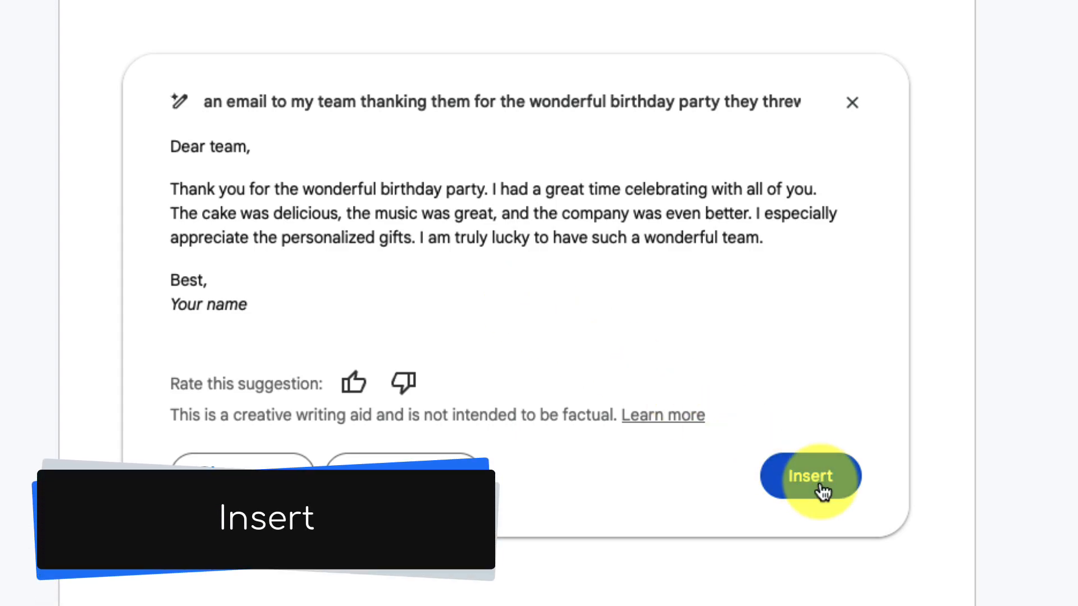
Step: Insert the shortened email into the document's email draft template
{"action": "left_click", "coordinate": [810, 476]}
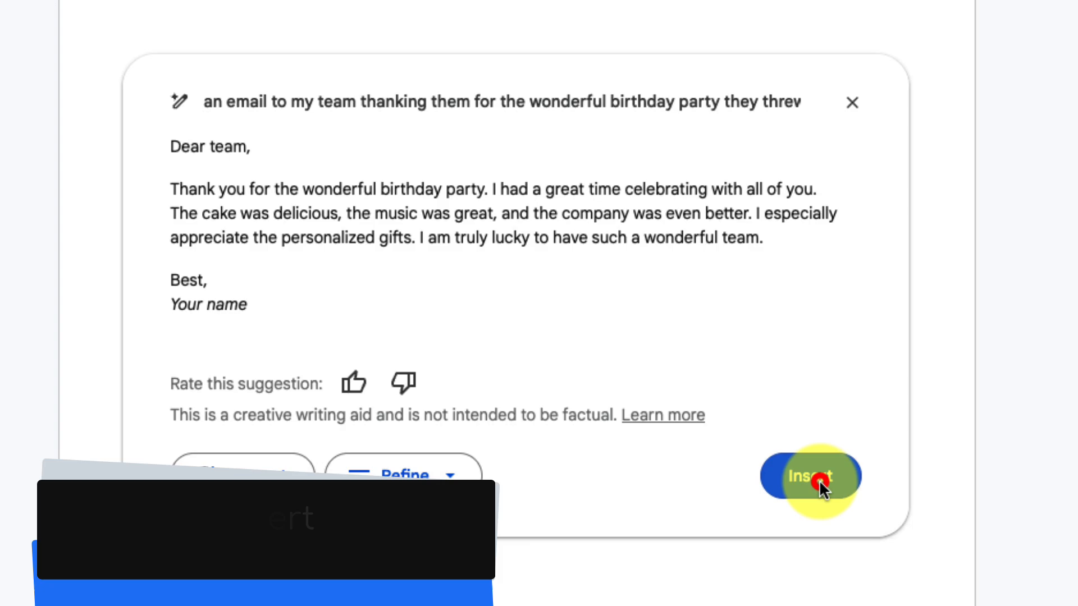
{"action": "left_click", "coordinate": [810, 476]}
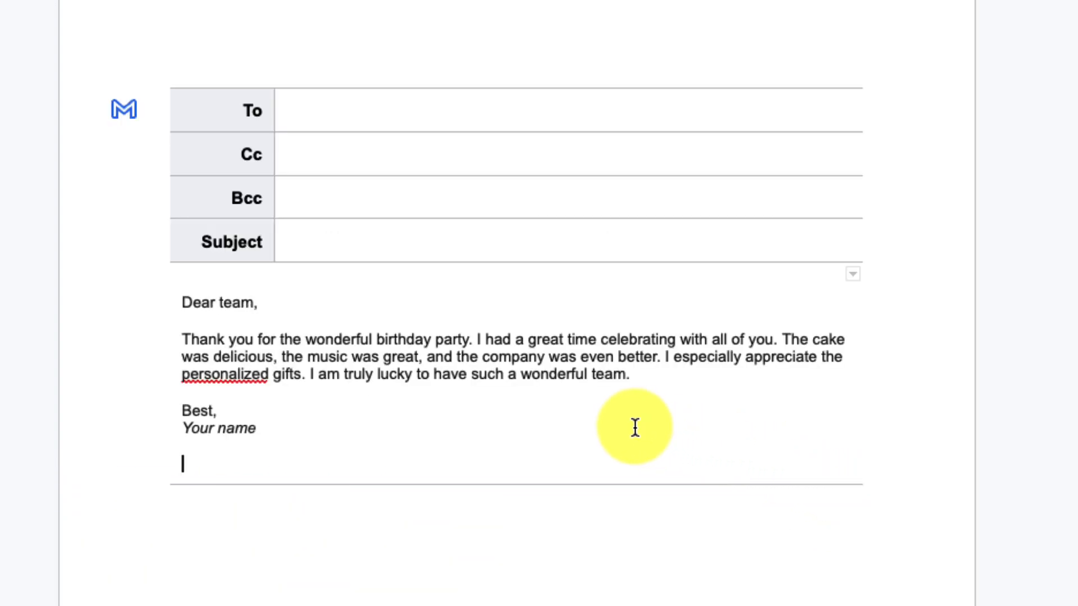
{"action": "mouse_move", "coordinate": [512, 410]}
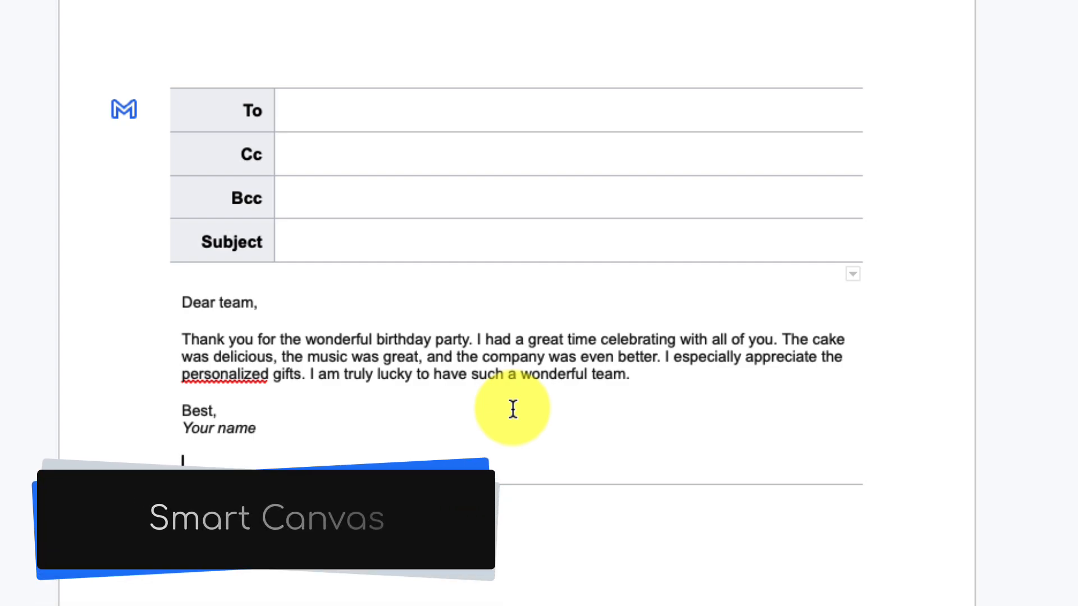
{"action": "mouse_move", "coordinate": [504, 384]}
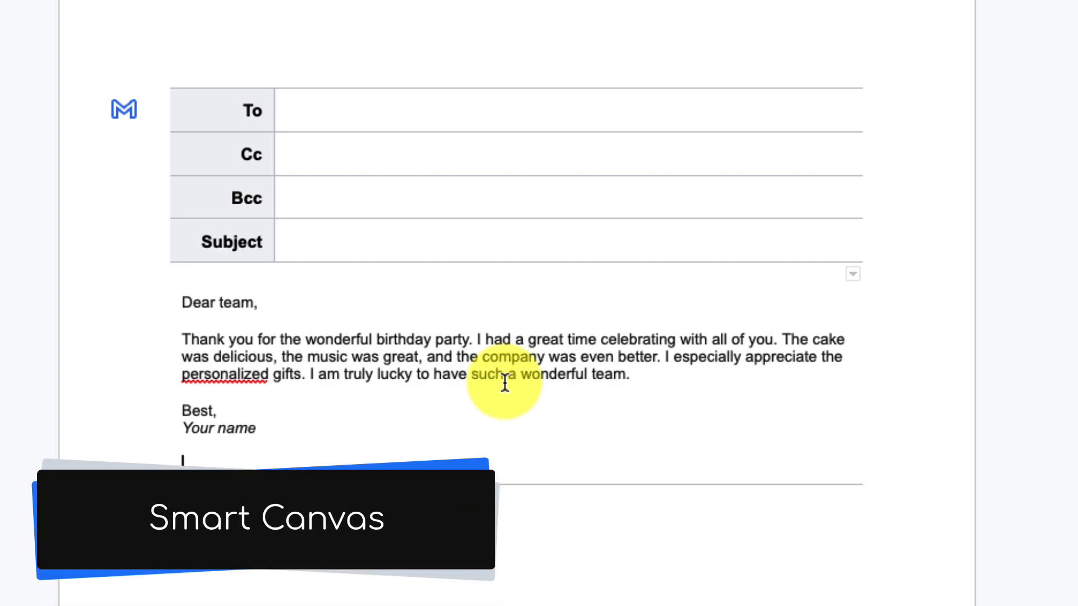
Step: Add a recipient via @ and set the subject to 'Birthday Party was Awesome!'
{"action": "left_click", "coordinate": [372, 112]}
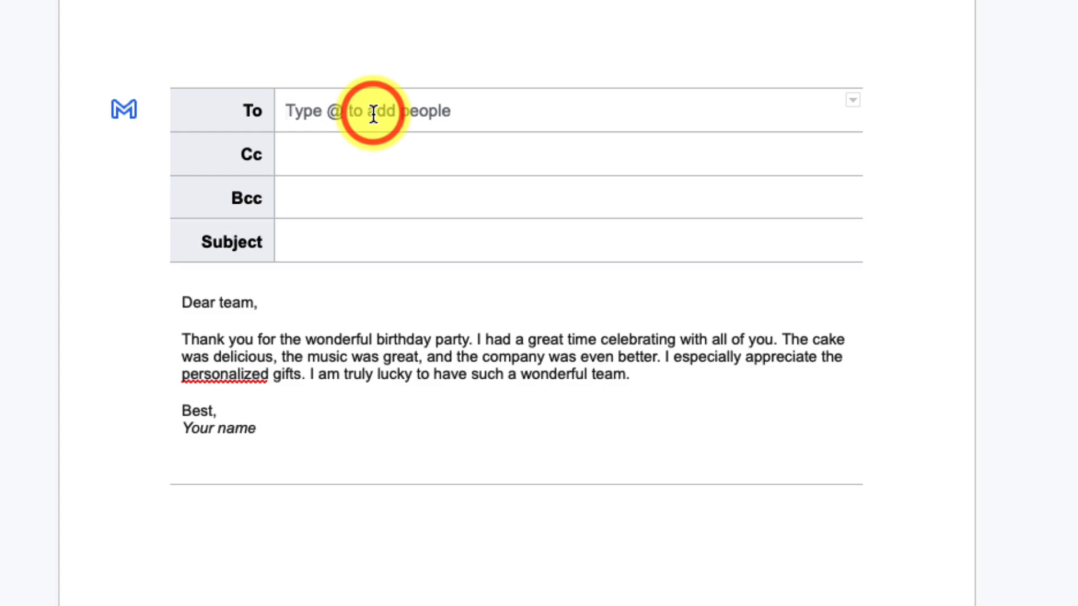
{"action": "type", "text": "@"}
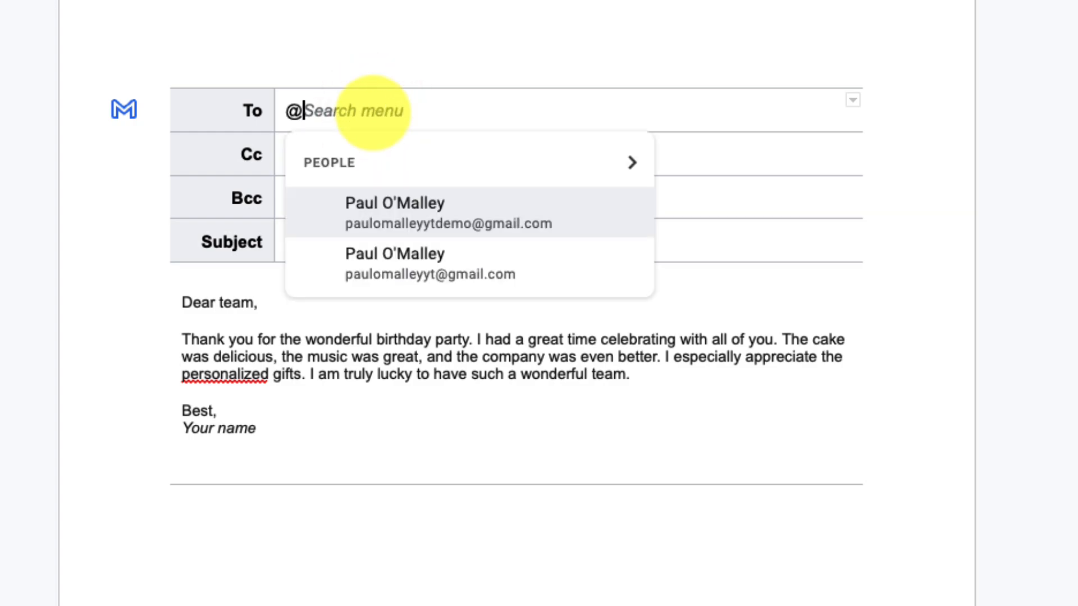
{"action": "mouse_move", "coordinate": [434, 237]}
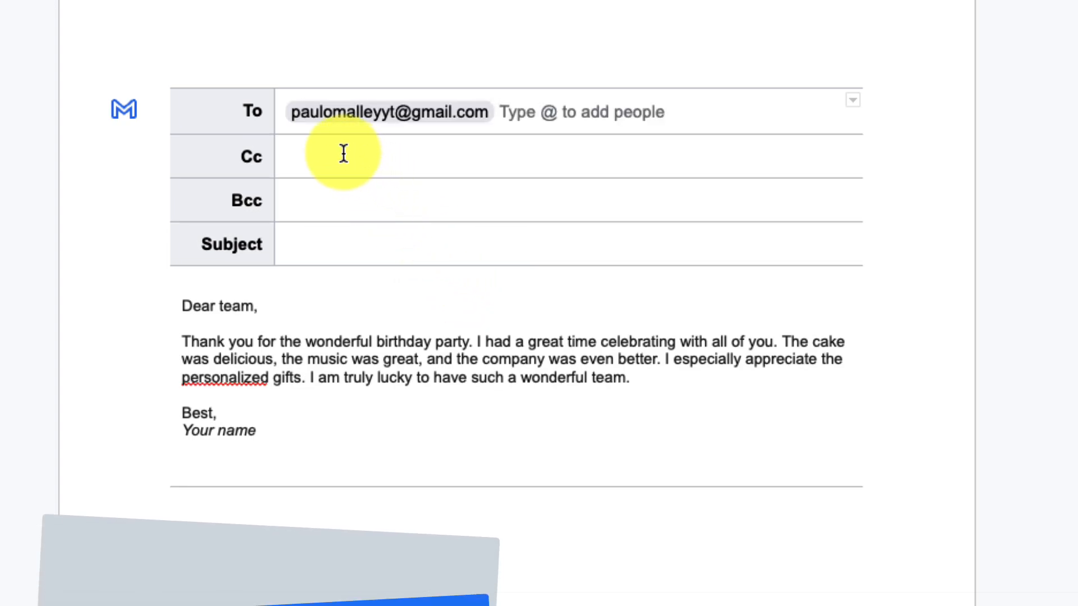
{"action": "left_click", "coordinate": [344, 156]}
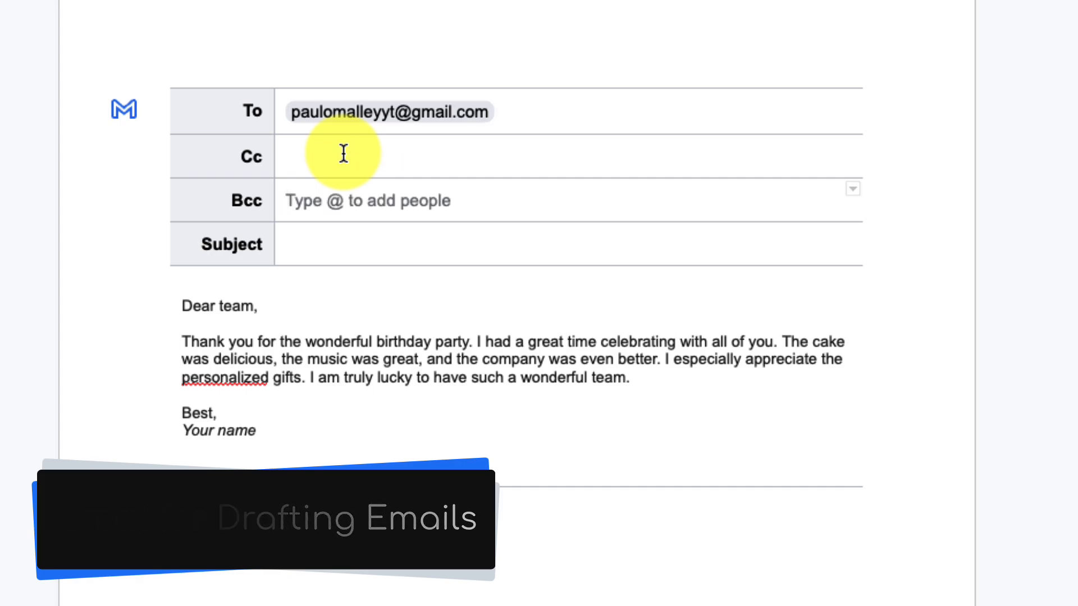
{"action": "type", "text": "Birthday"}
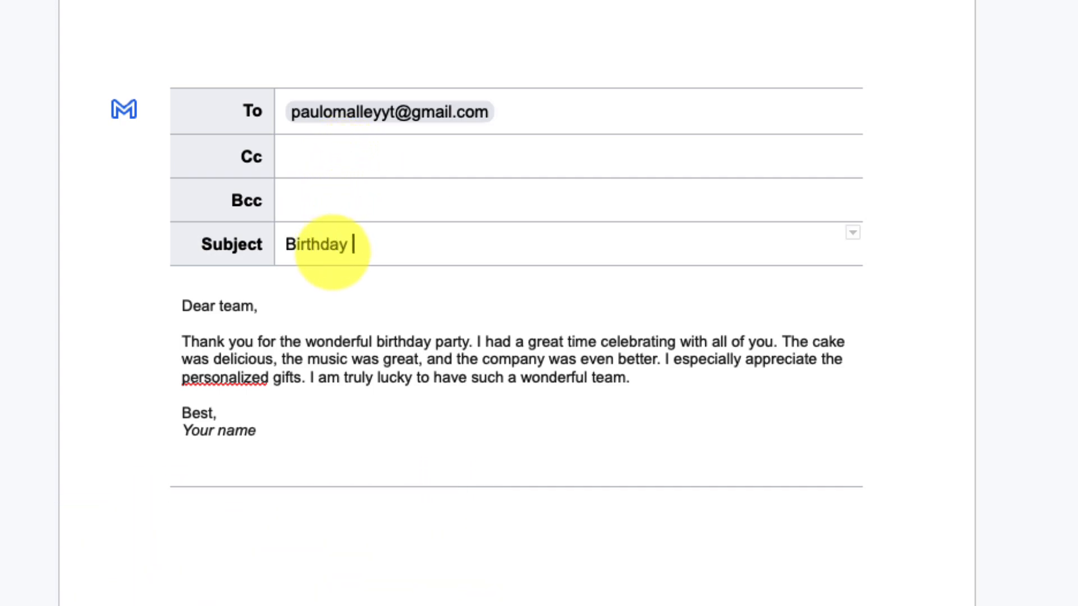
{"action": "type", "text": "Party was Awesome!"}
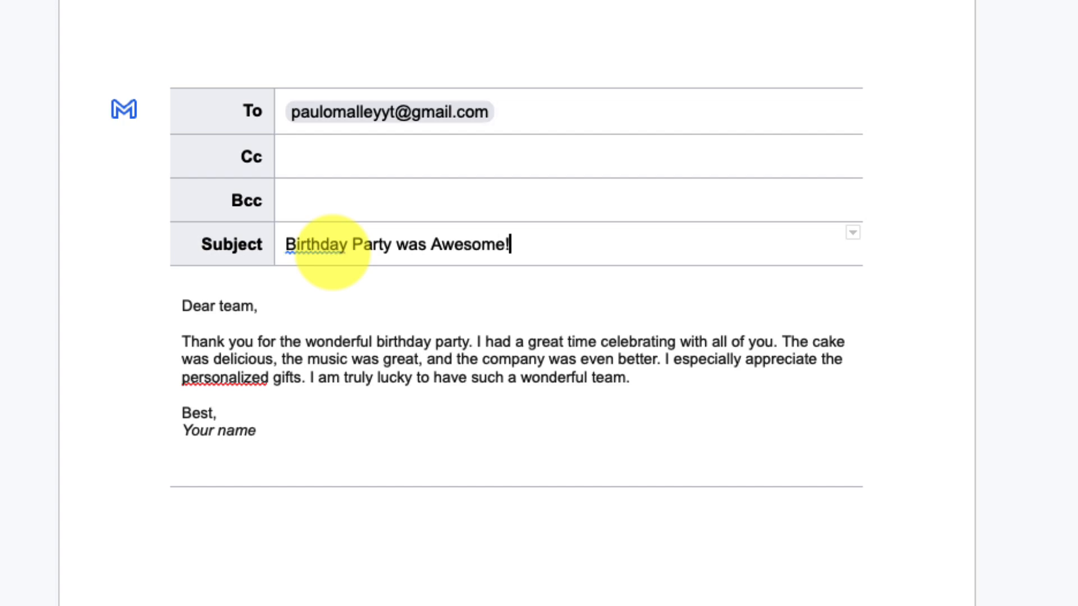
{"action": "mouse_move", "coordinate": [255, 433]}
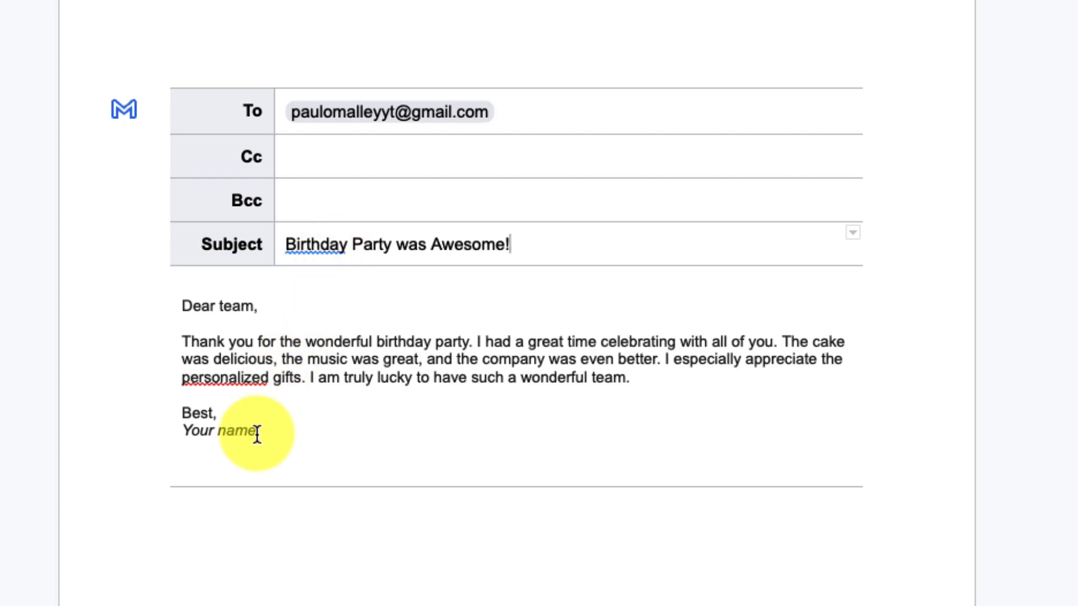
Step: Replace the 'Your name' sign-off placeholder with Paul
{"action": "key", "text": "Backspace"}
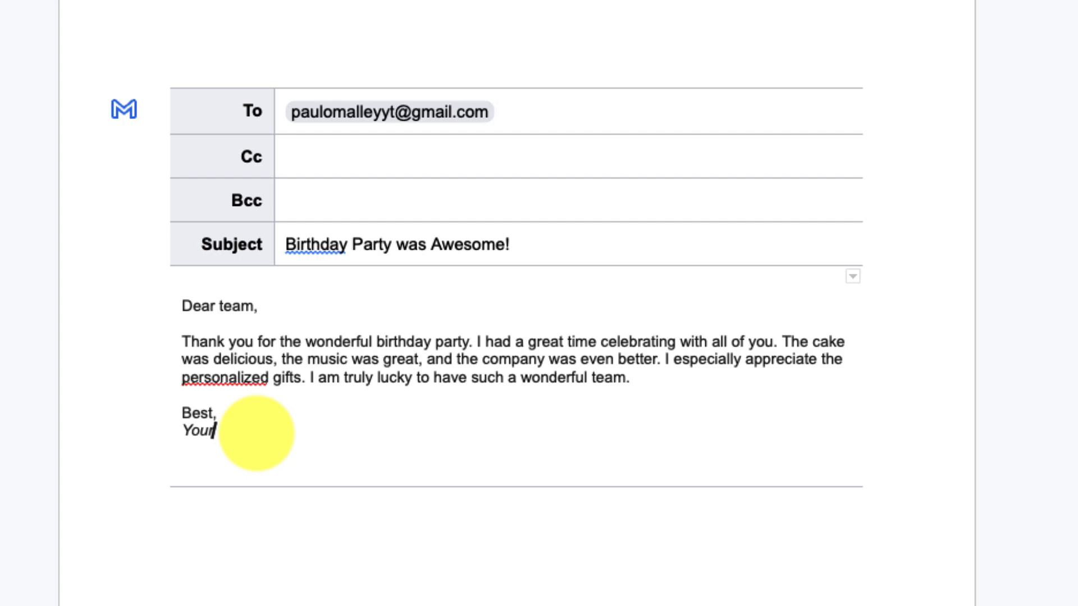
{"action": "type", "text": "Paul"}
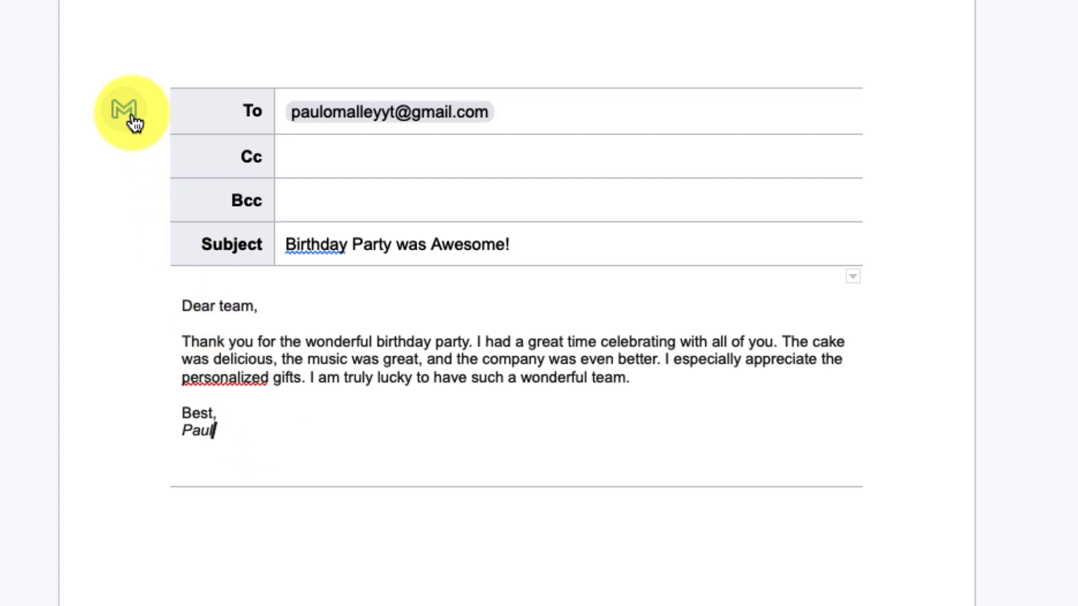
{"action": "mouse_move", "coordinate": [129, 111]}
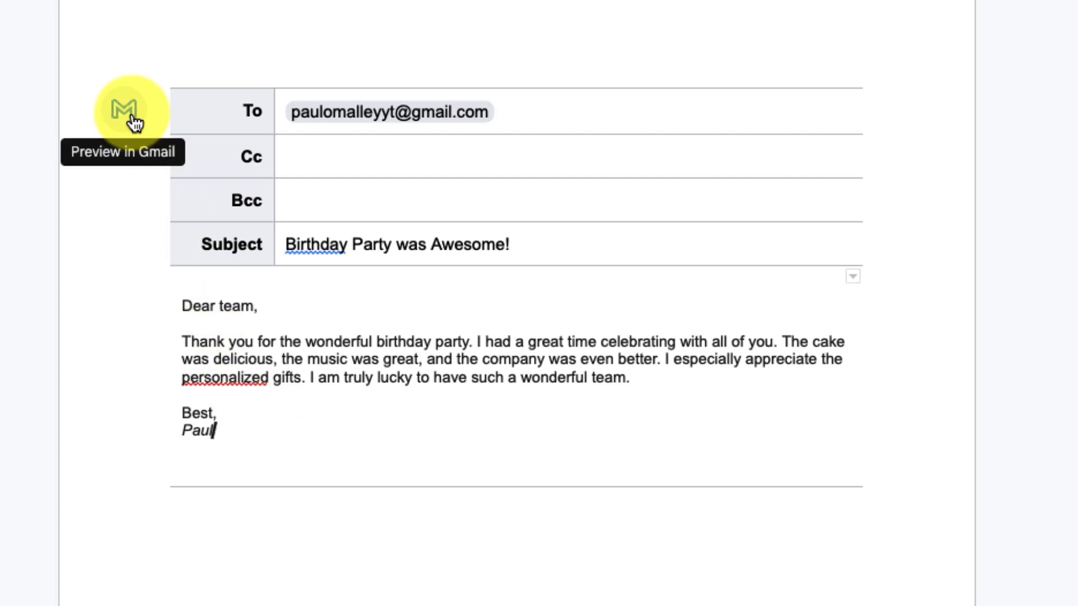
Step: Preview the draft in Gmail, dismiss the signature tip and send the email
{"action": "left_click", "coordinate": [131, 111]}
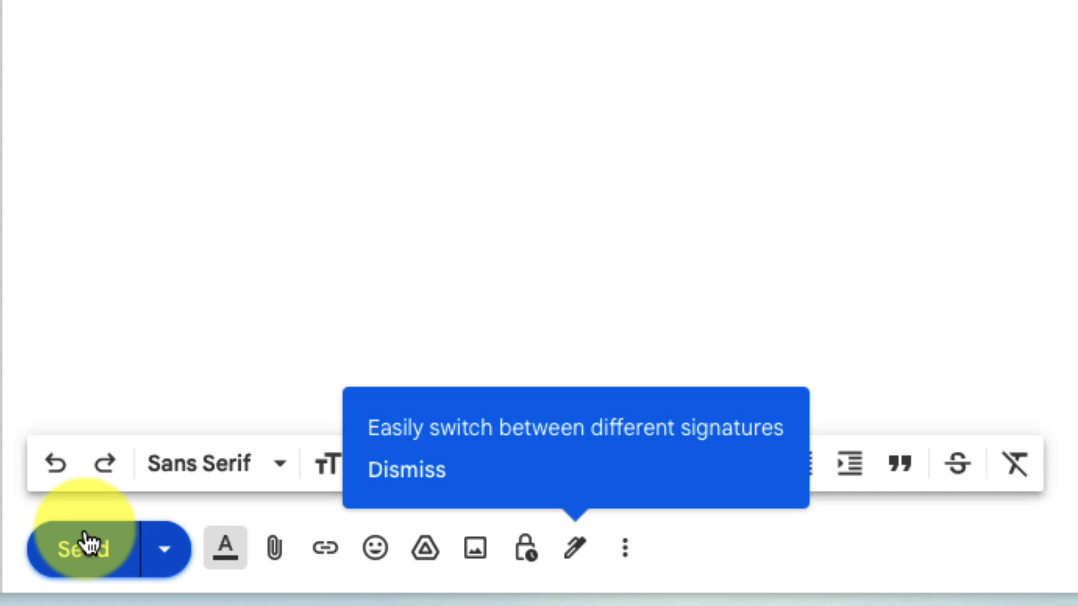
{"action": "mouse_move", "coordinate": [326, 548]}
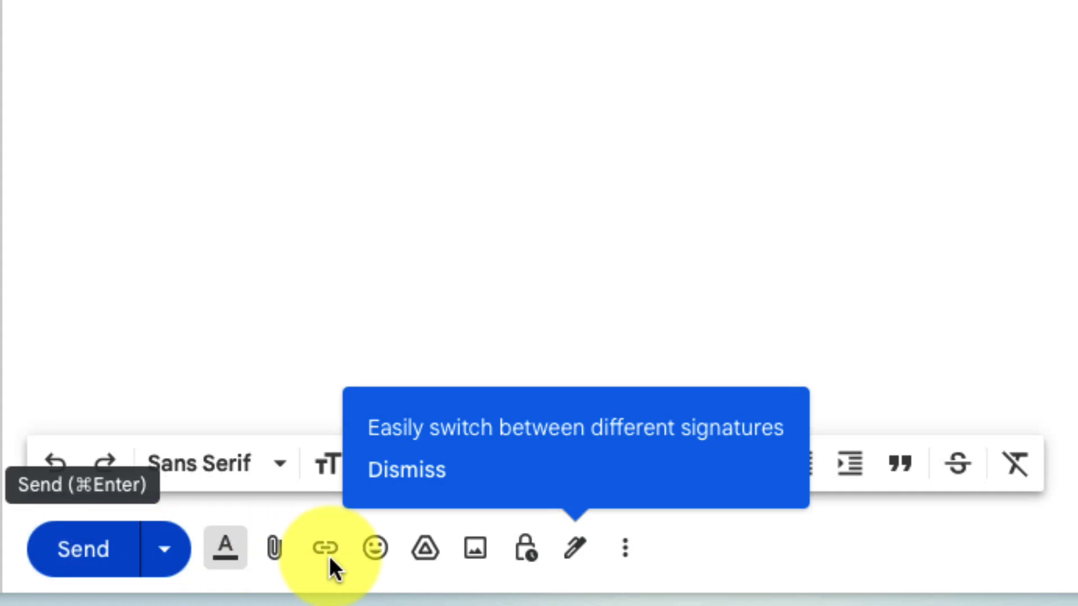
{"action": "left_click", "coordinate": [574, 550]}
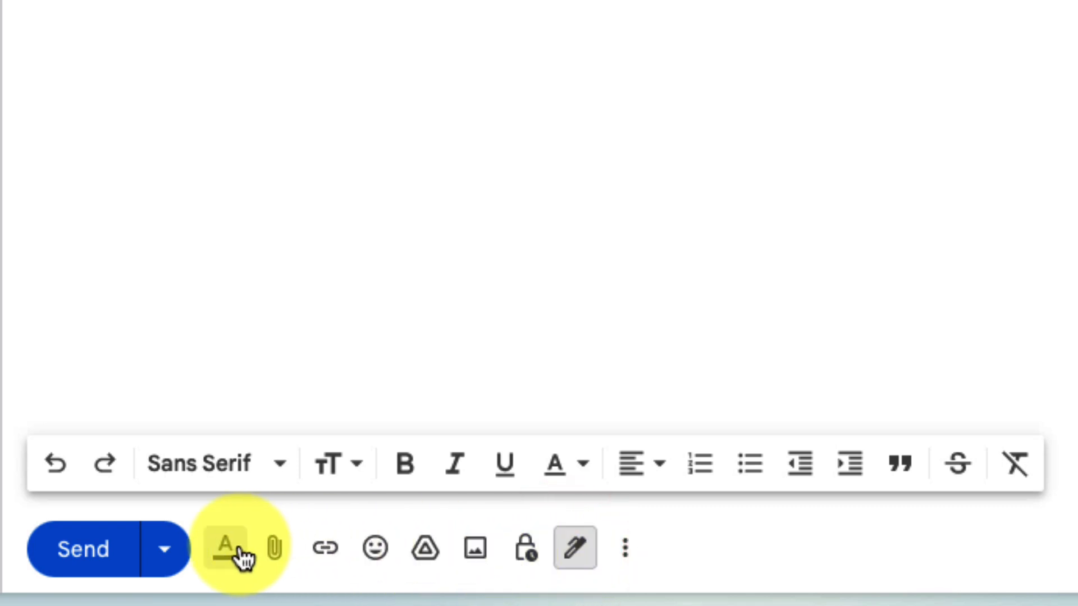
{"action": "mouse_move", "coordinate": [946, 464]}
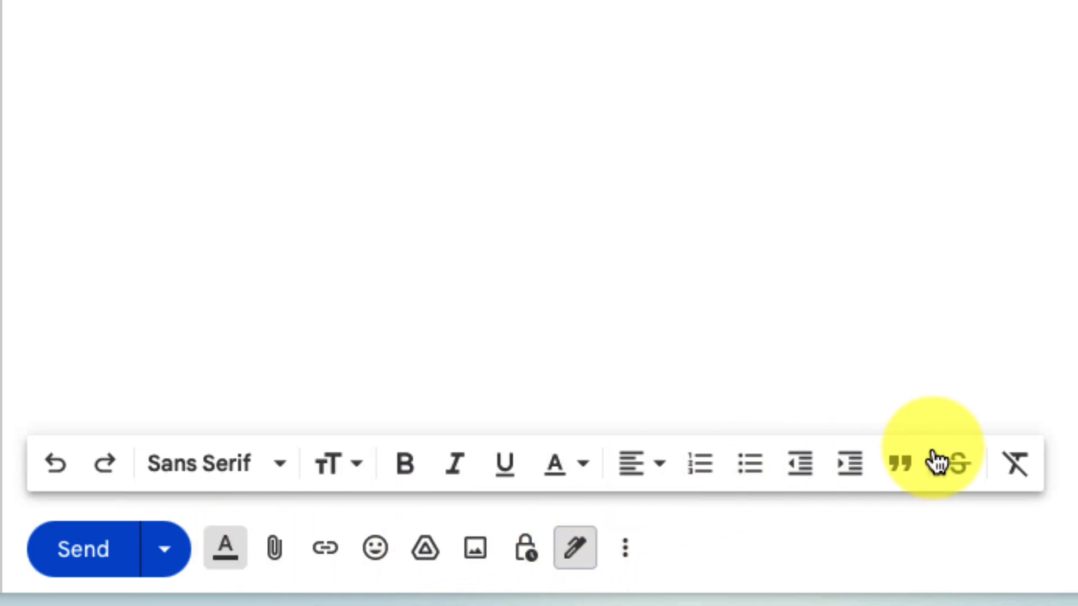
{"action": "mouse_move", "coordinate": [939, 461]}
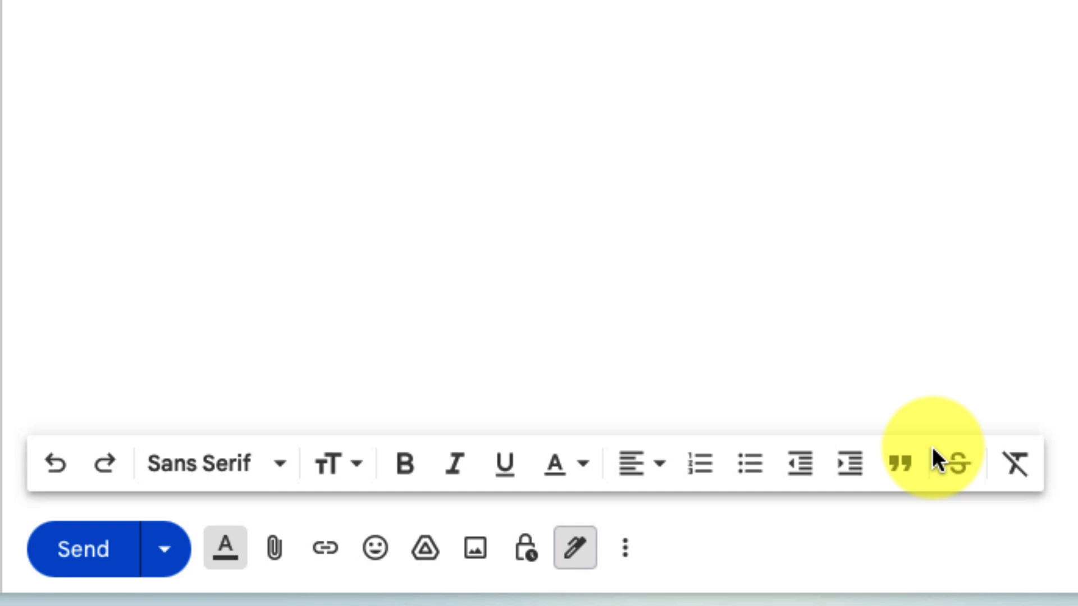
{"action": "mouse_move", "coordinate": [82, 549]}
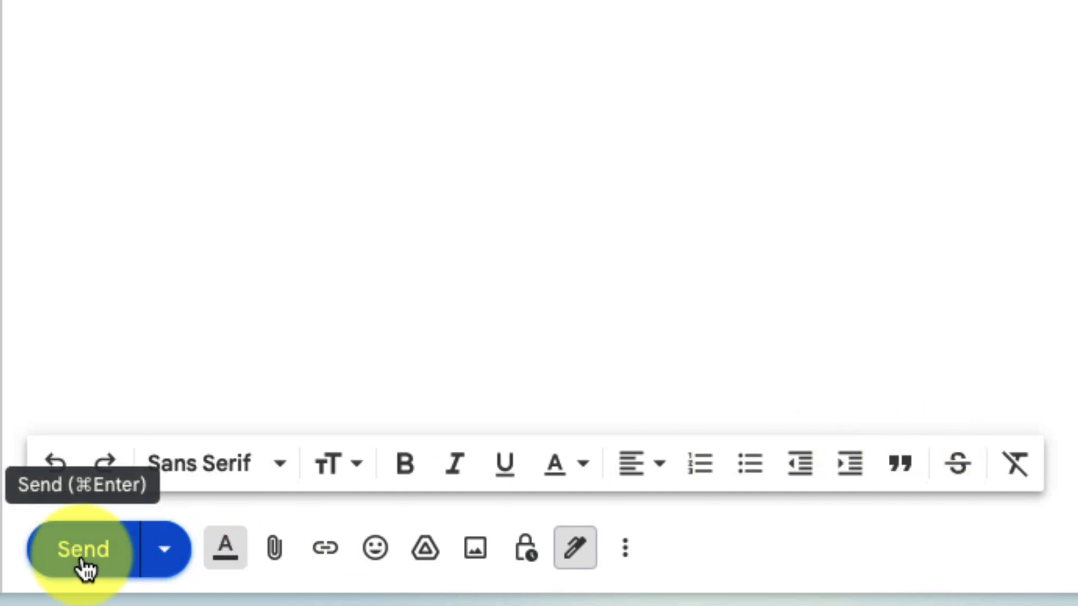
{"action": "left_click", "coordinate": [82, 549]}
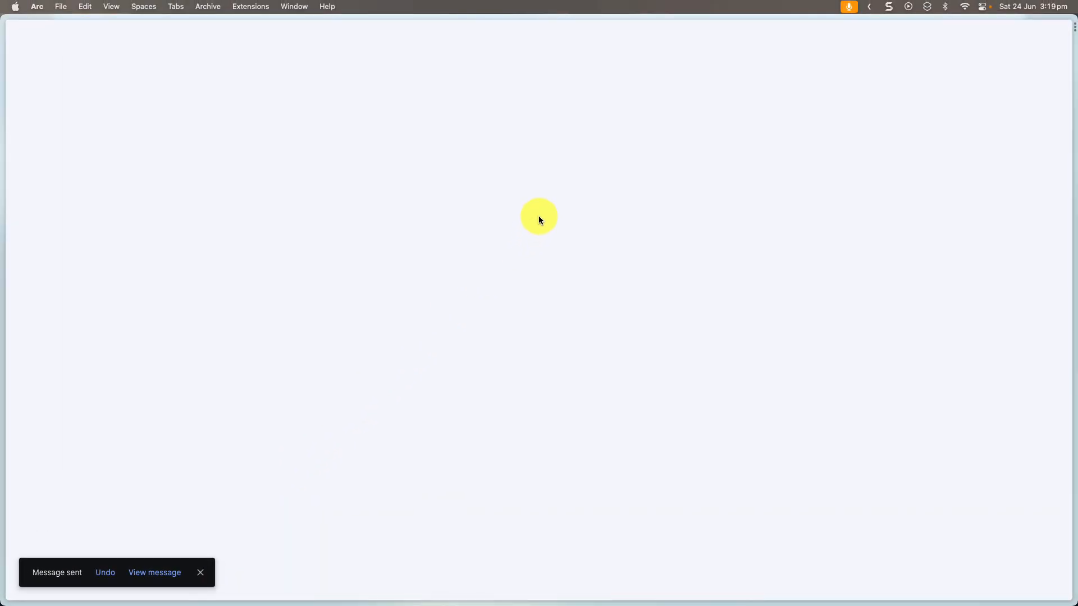
{"action": "mouse_move", "coordinate": [526, 272]}
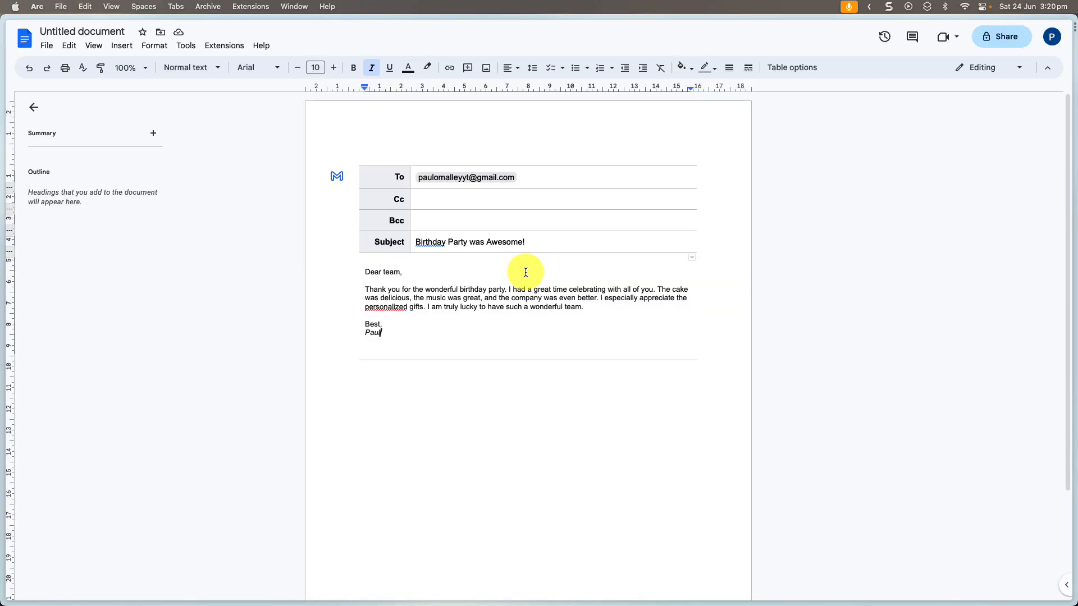
{"action": "mouse_move", "coordinate": [496, 338]}
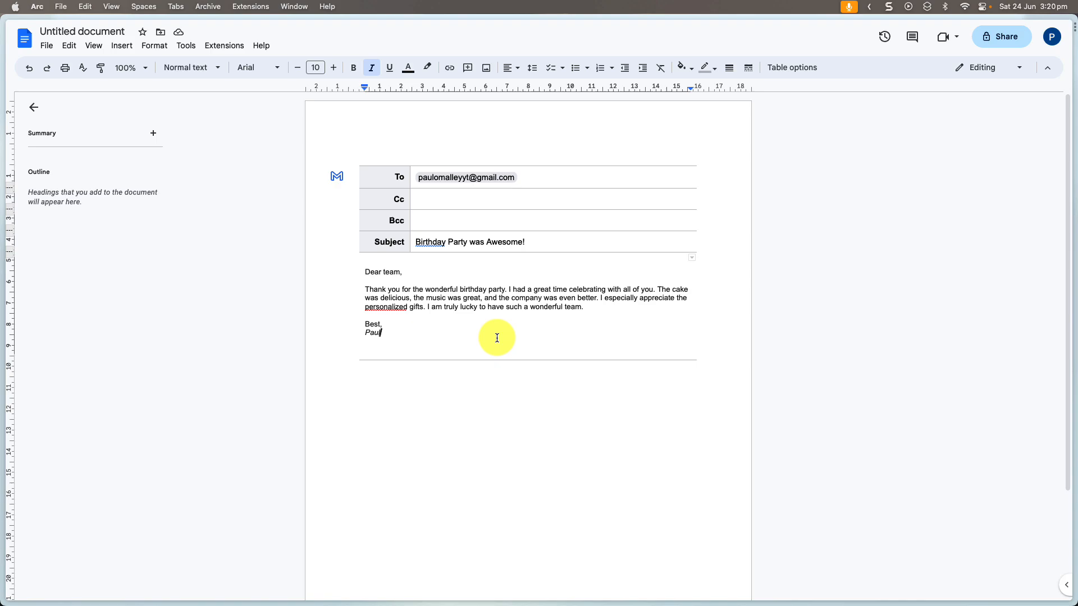